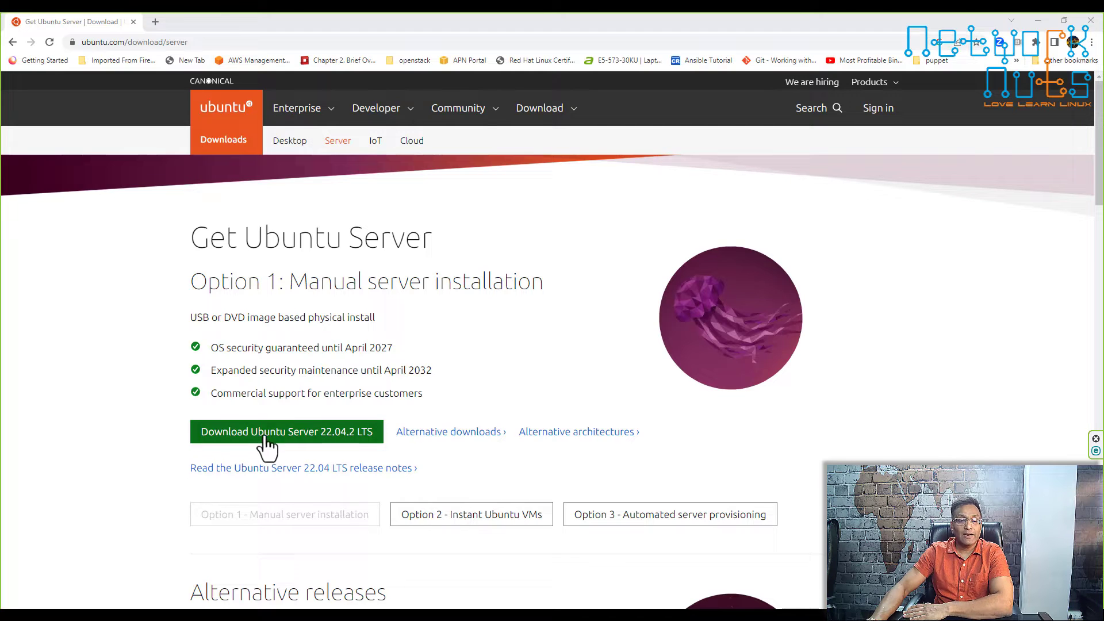
mouse_move(298, 445)
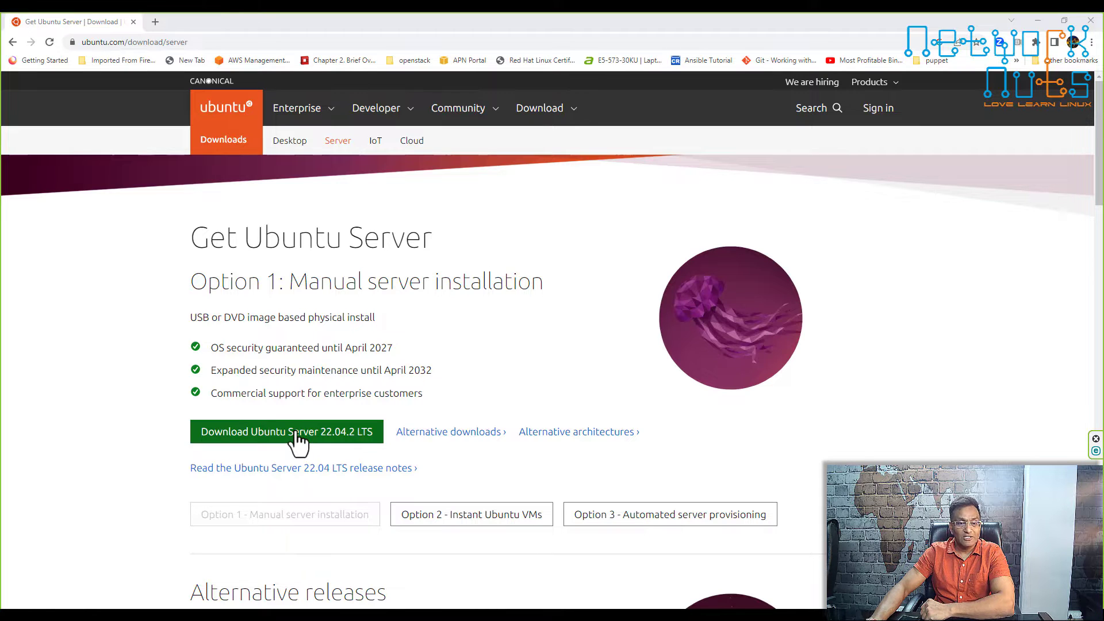
mouse_move(536, 308)
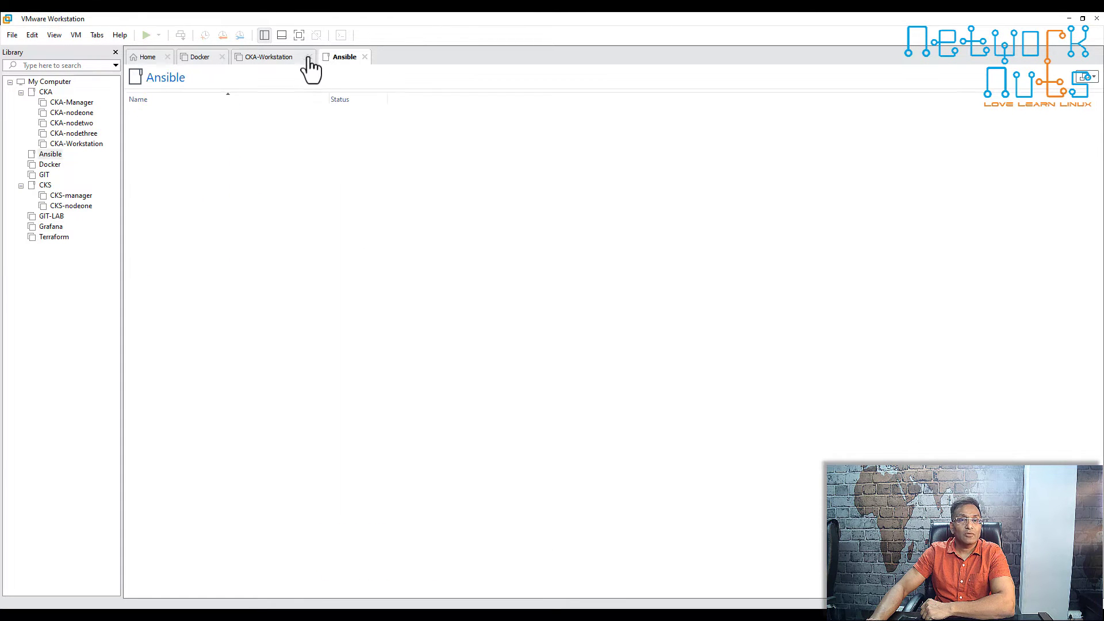
Close the Ansible, CKA-Workstation and Docker tabs and start the New Virtual Machine Wizard.
left_click(196, 56)
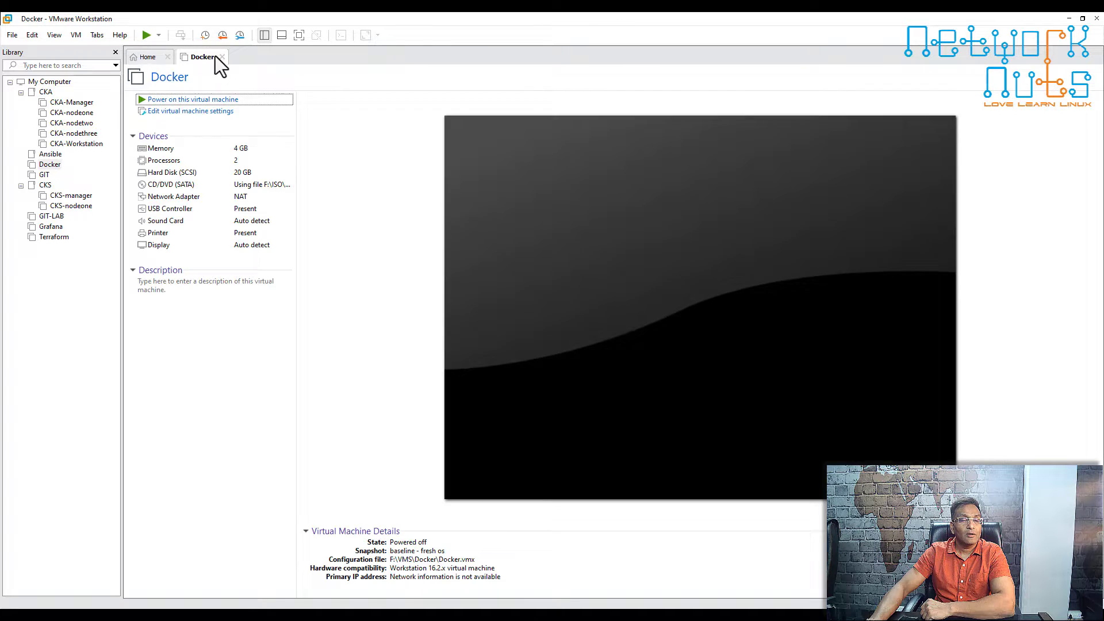
left_click(220, 56)
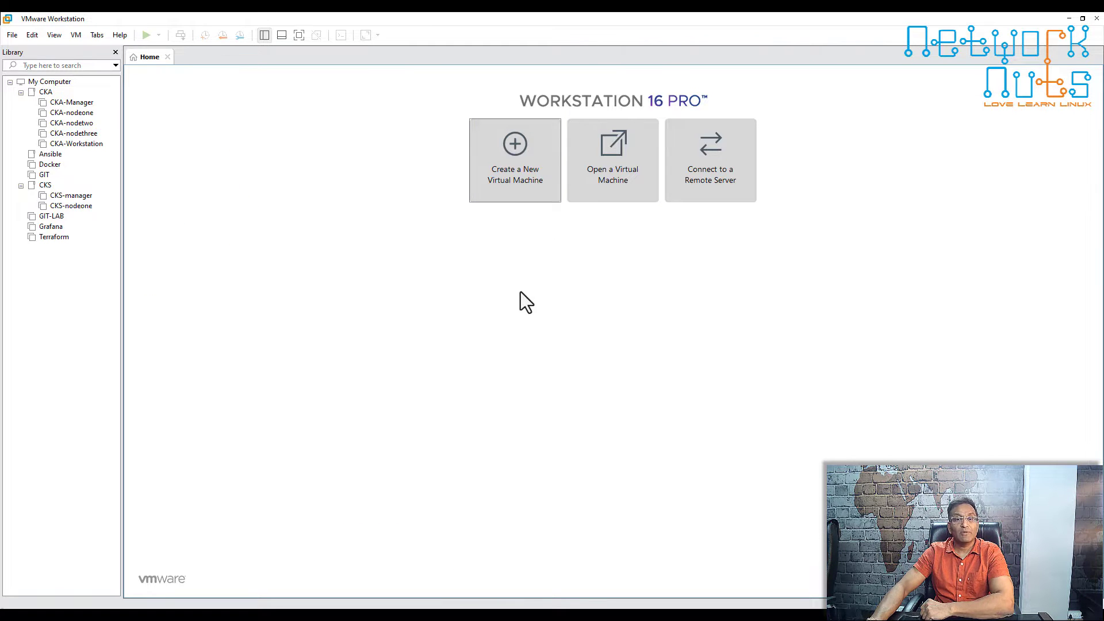
mouse_move(524, 187)
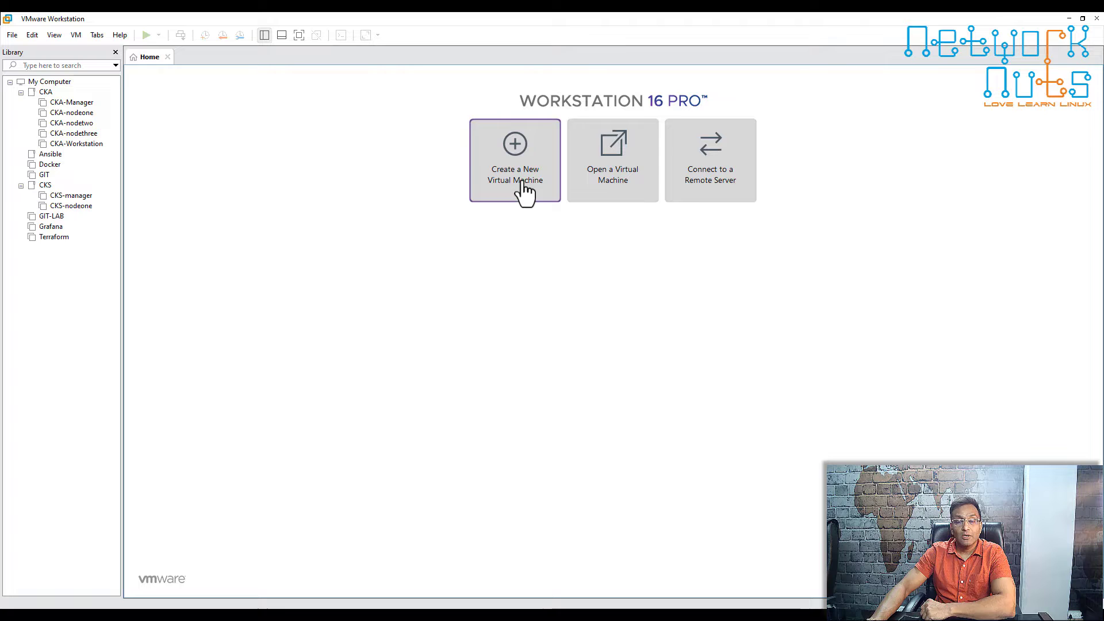
left_click(514, 159)
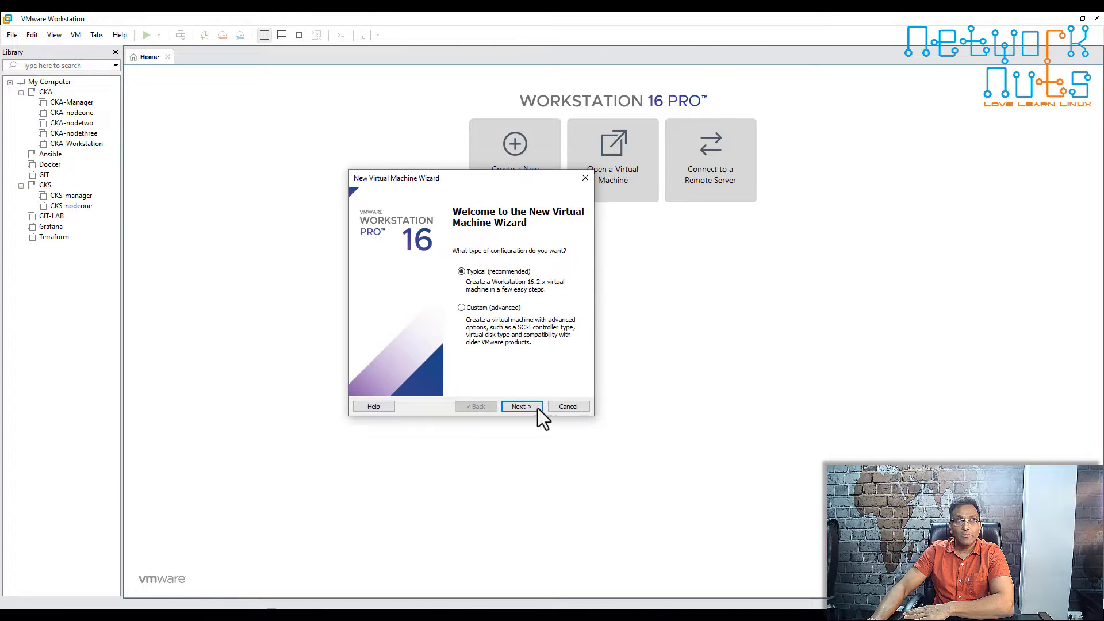
Create a Typical Ubuntu 64-bit VM named 'proxy', OS later, 20 GB split disk.
left_click(521, 406)
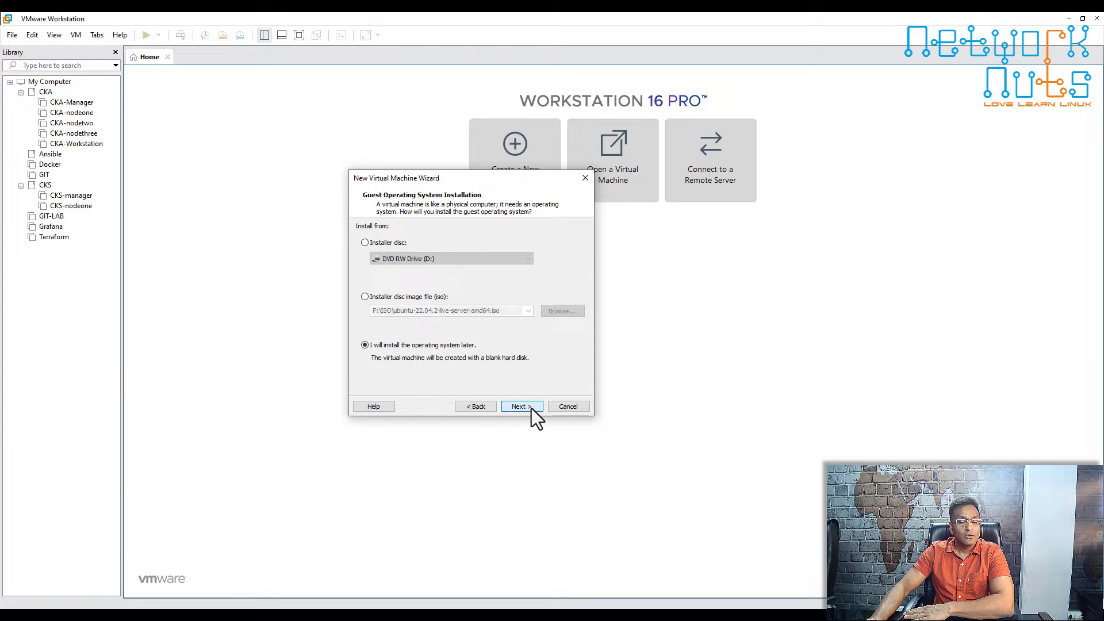
left_click(521, 406)
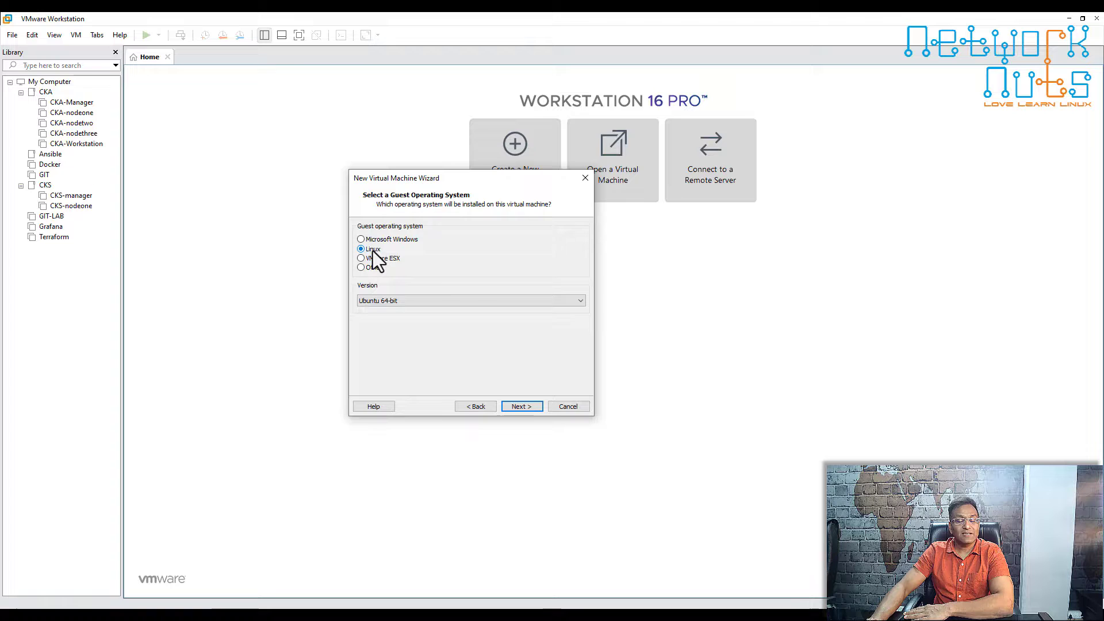
left_click(522, 406)
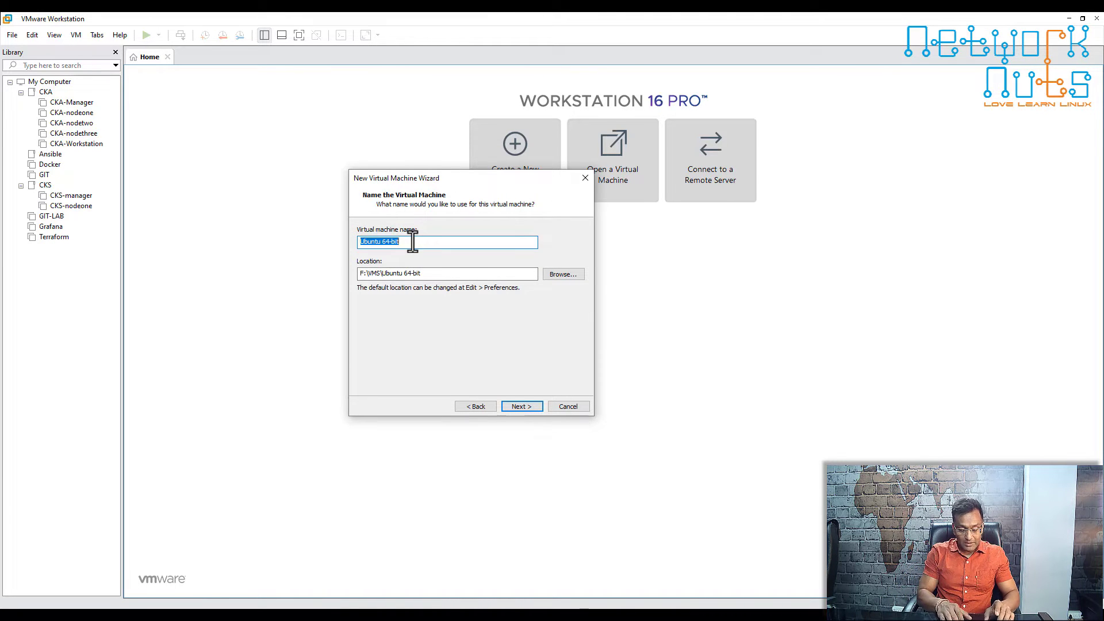
type("proxy")
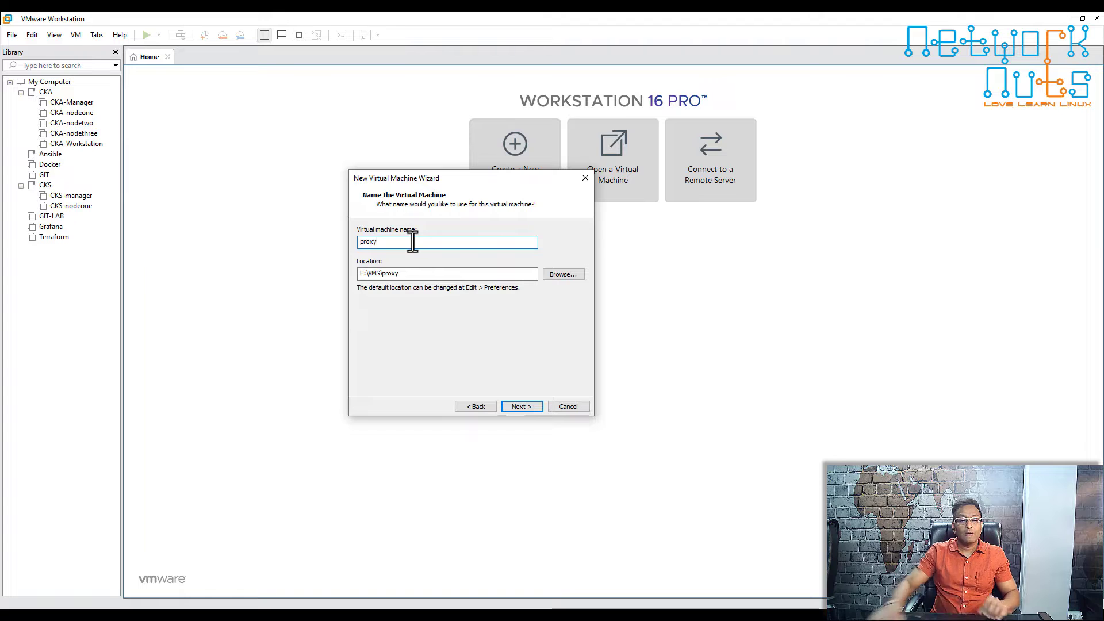
left_click(521, 406)
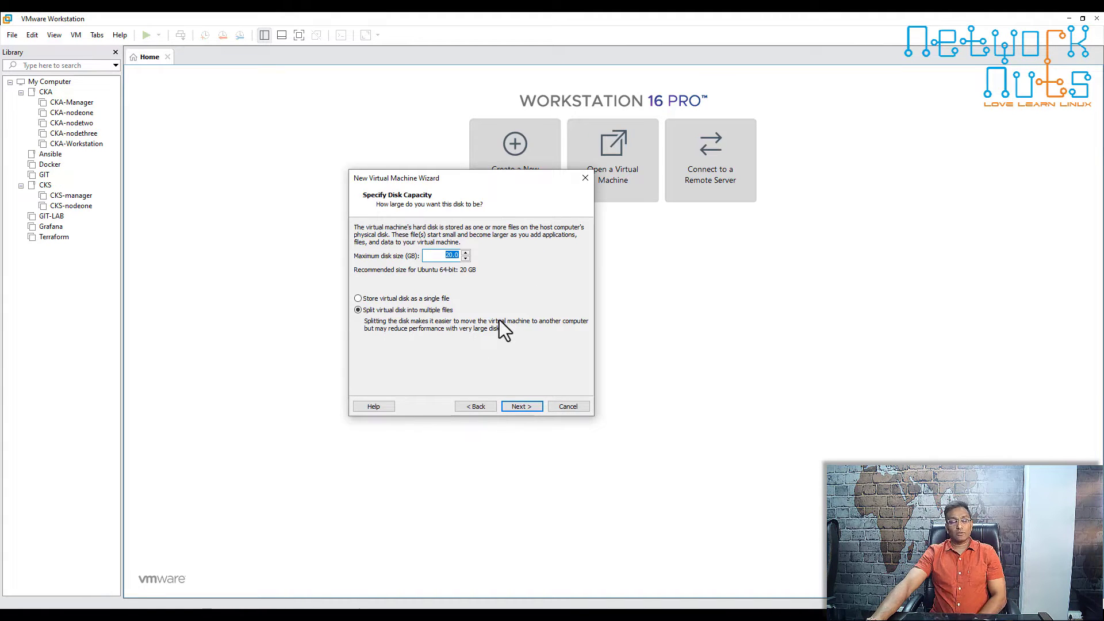
left_click(521, 405)
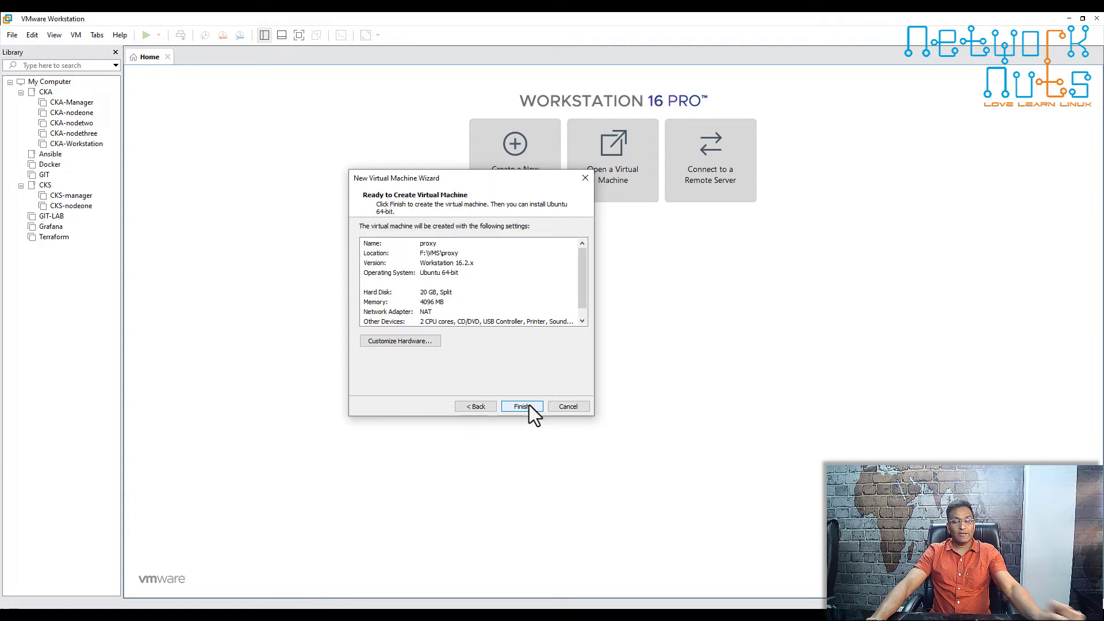
left_click(521, 406)
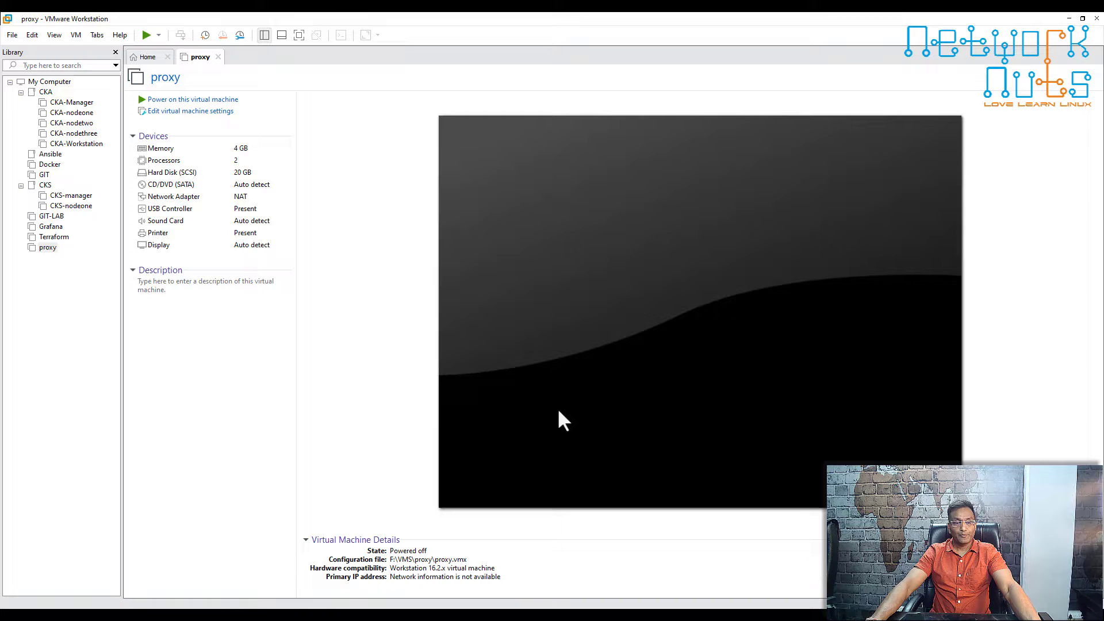
Select the proxy VM and open its Virtual Machine Settings.
left_click(47, 247)
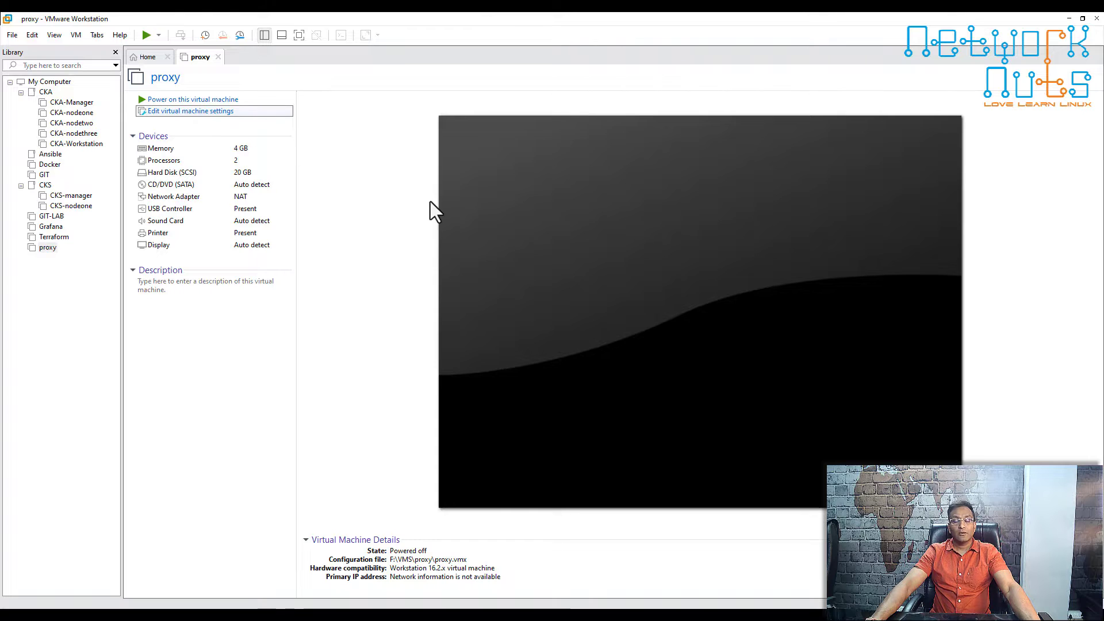
left_click(190, 110)
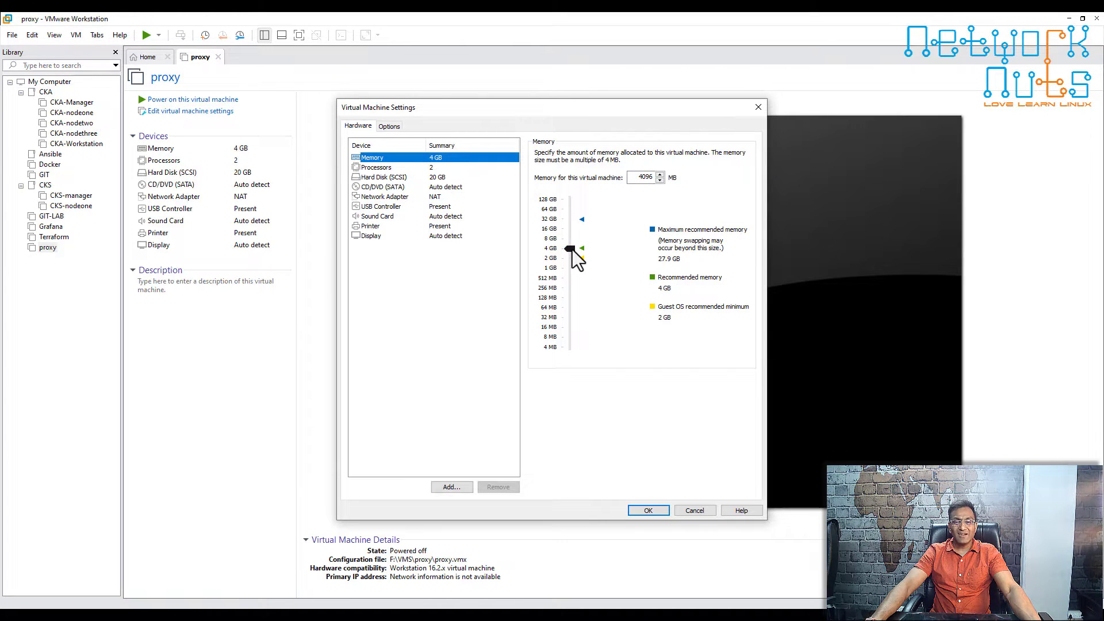
Give the proxy VM 2896 MB of memory and a single processor.
left_click_drag(570, 248, 570, 252)
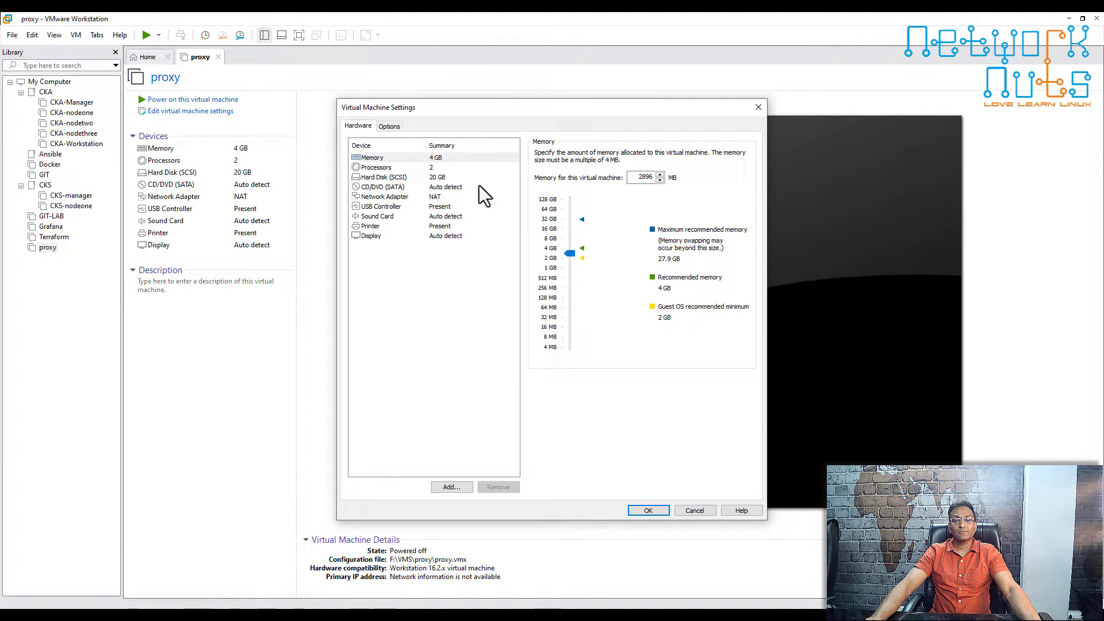
left_click(375, 168)
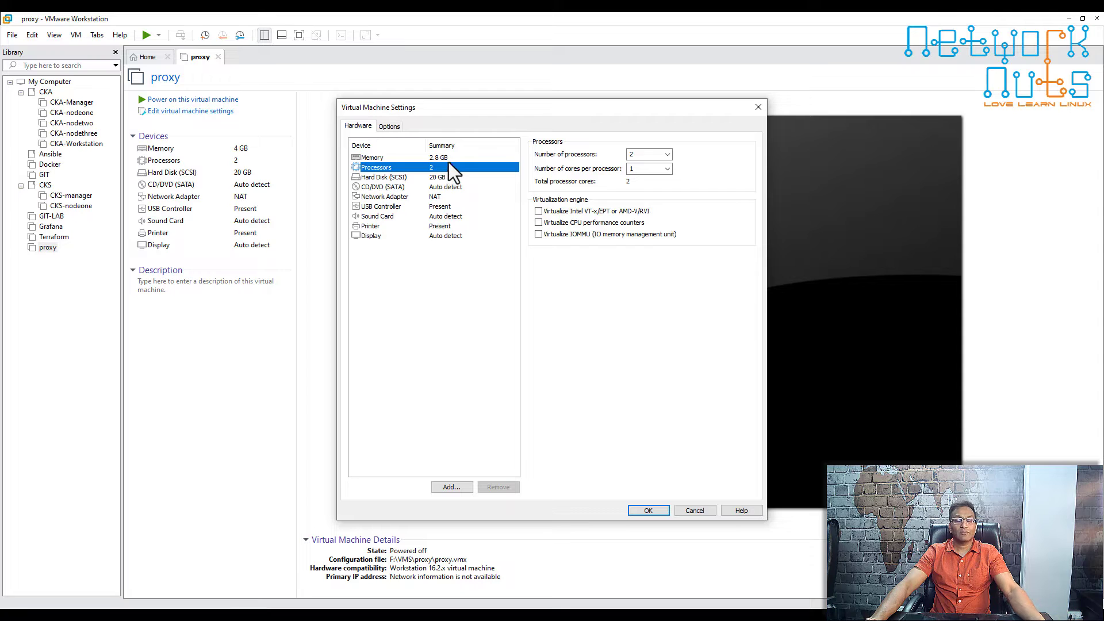
mouse_move(445, 170)
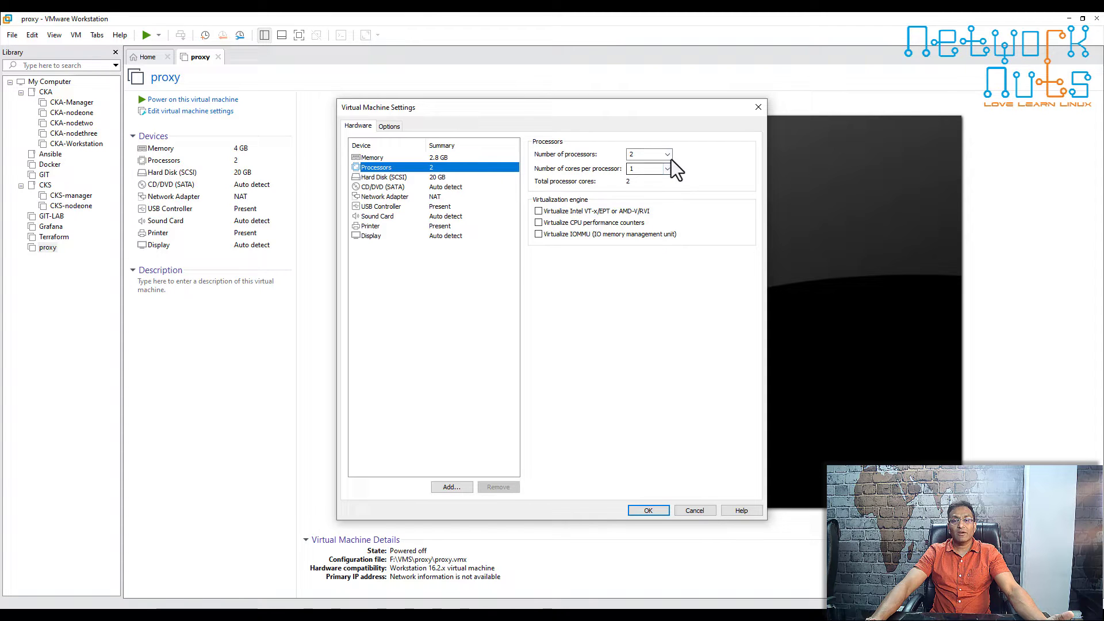
left_click(667, 154)
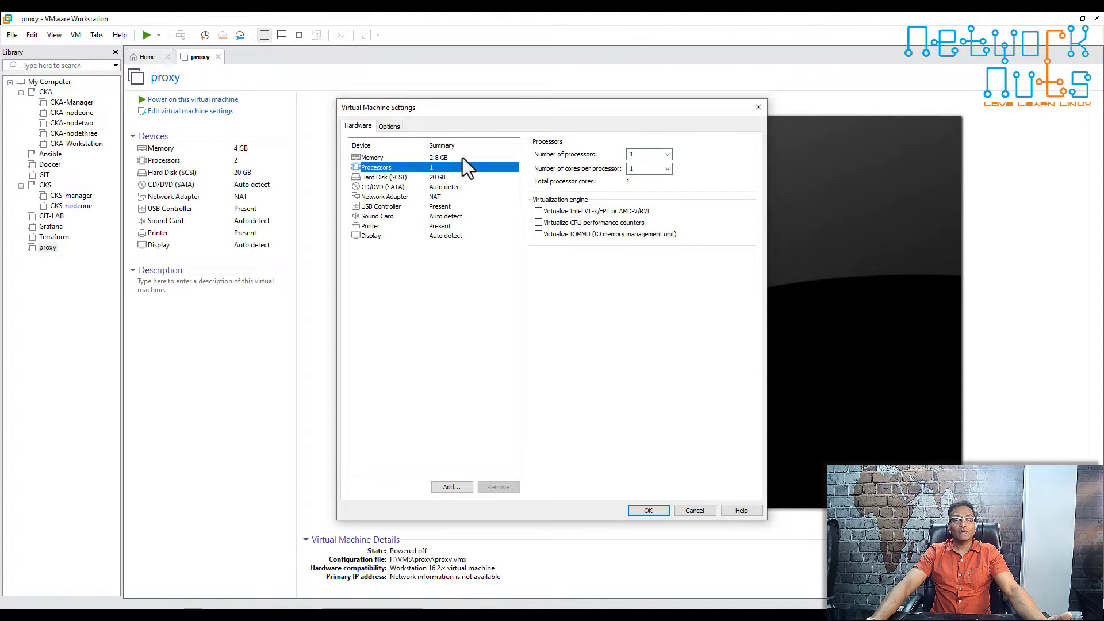
left_click(371, 157)
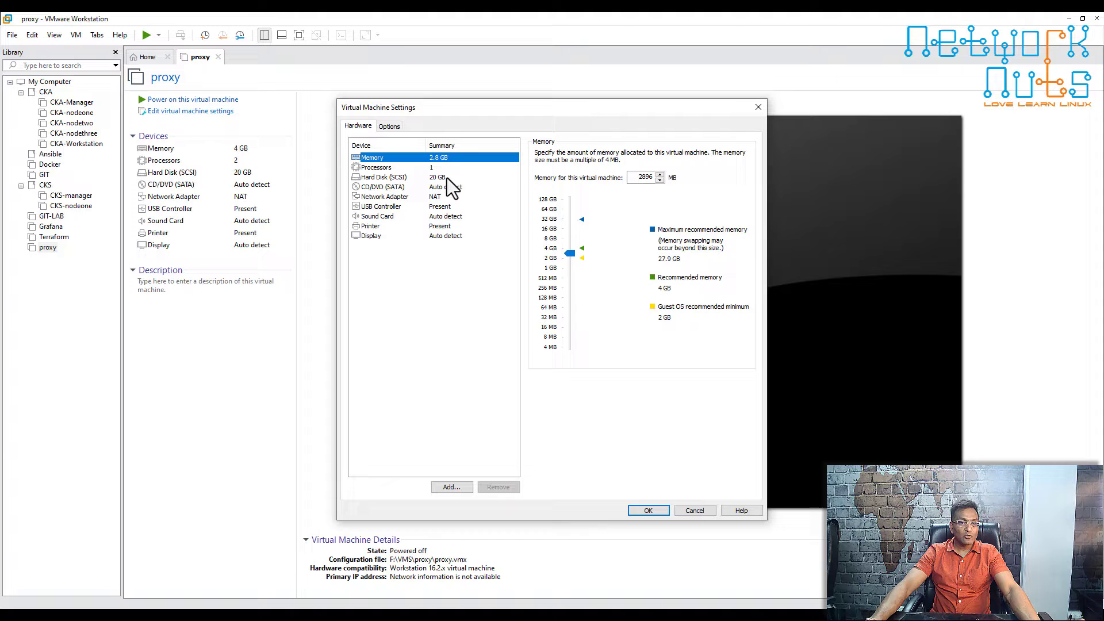
left_click(384, 196)
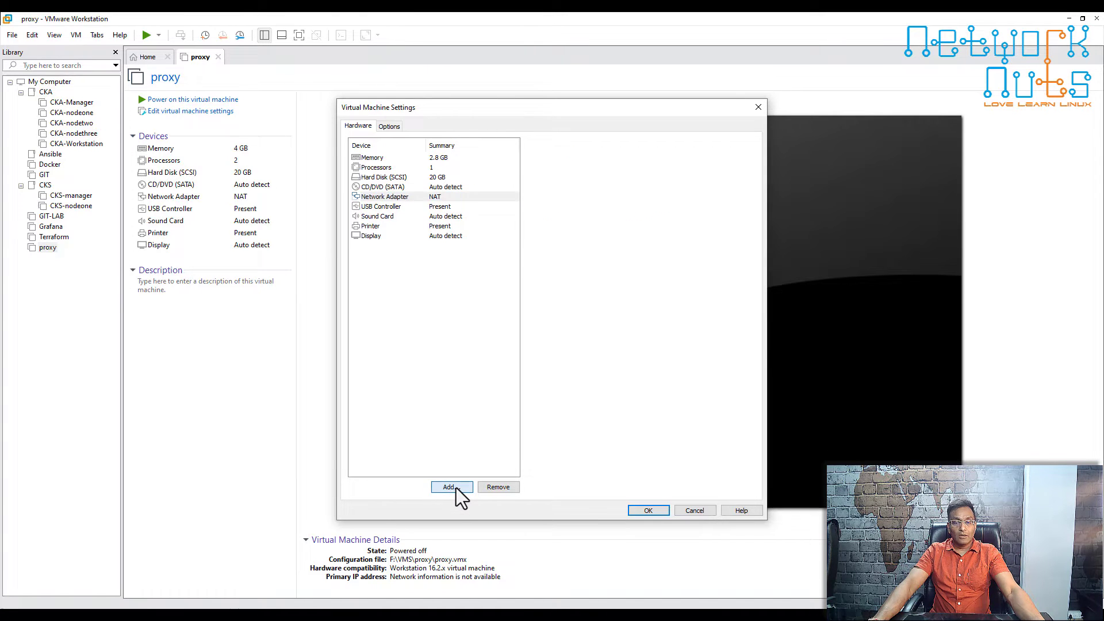
Add Network Adapter 2 to the proxy VM, connected as Host-only.
left_click(451, 487)
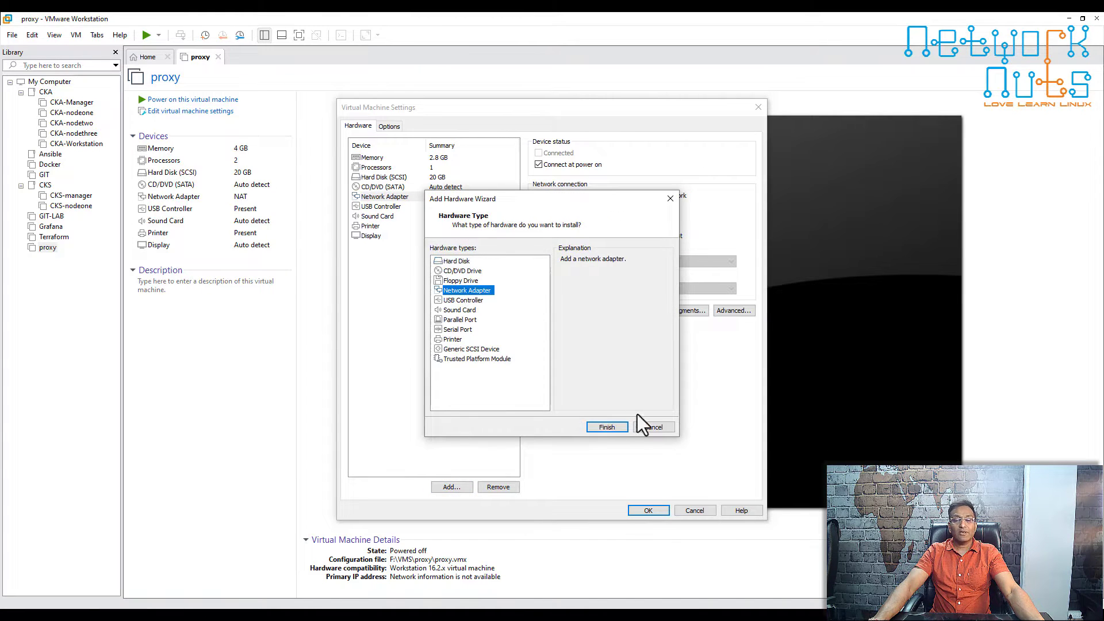
left_click(607, 426)
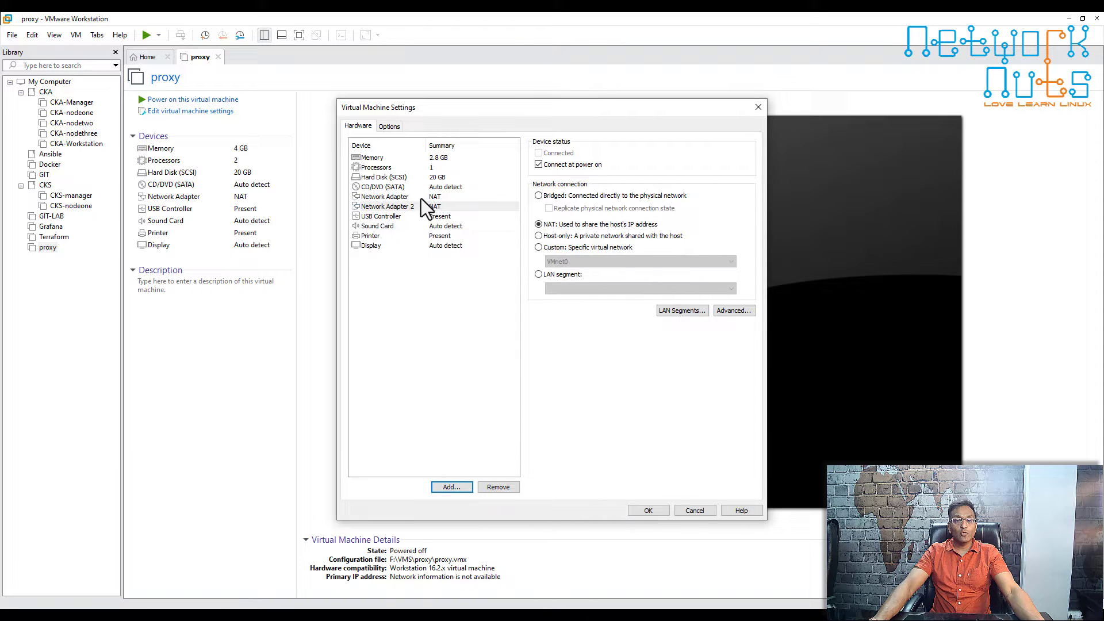
left_click(387, 206)
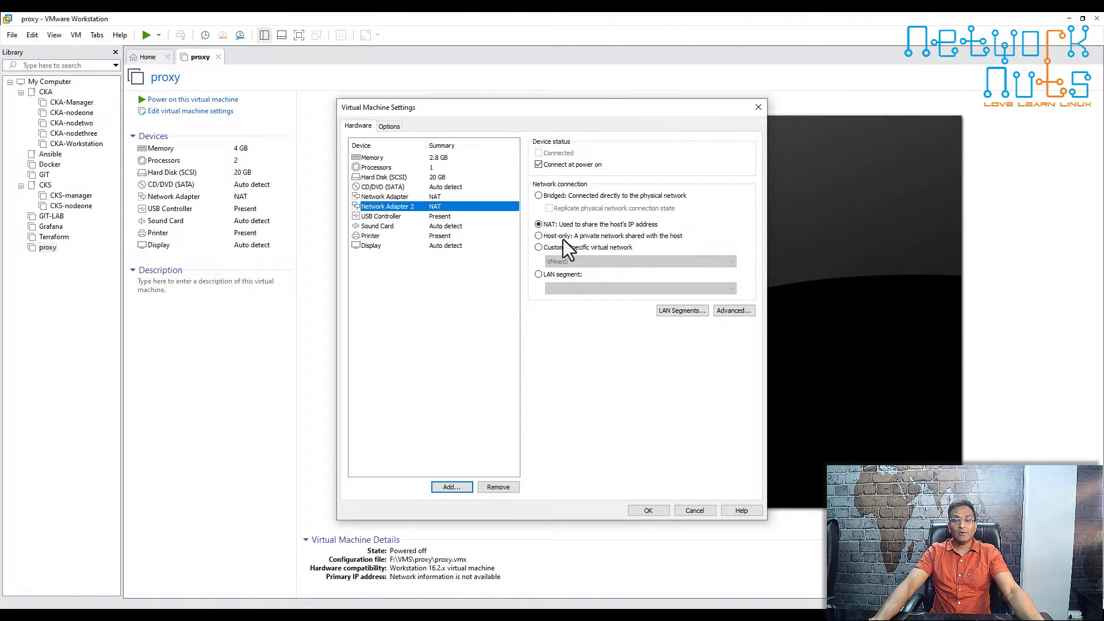
left_click(538, 235)
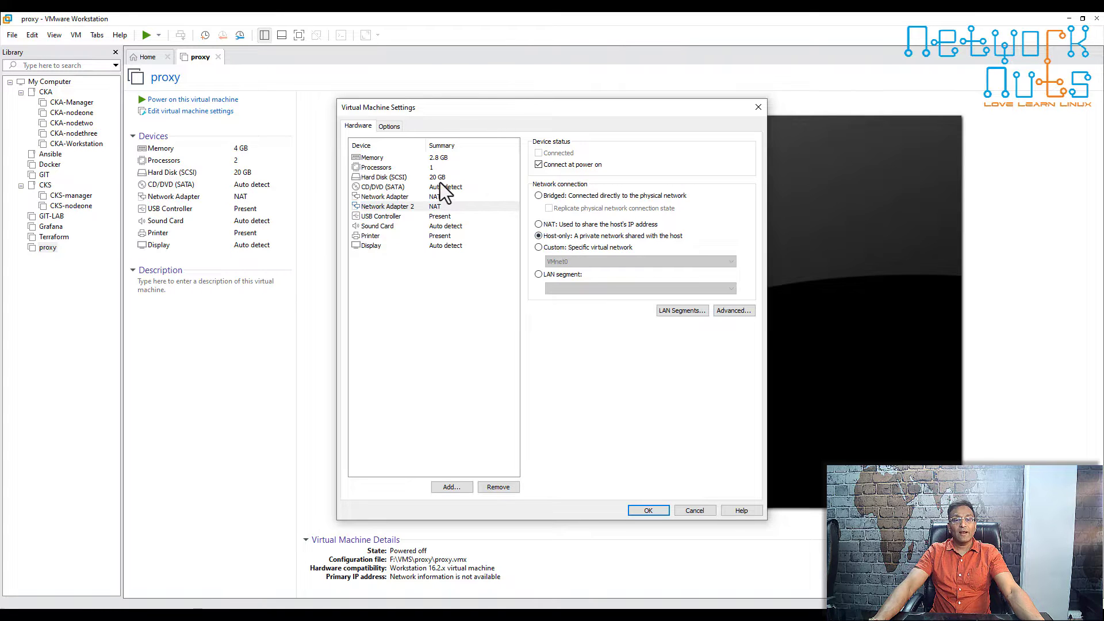
Set the CD/DVD (SATA) drive to the ubuntu-22.04.2-live-server-amd64 ISO image.
left_click(382, 186)
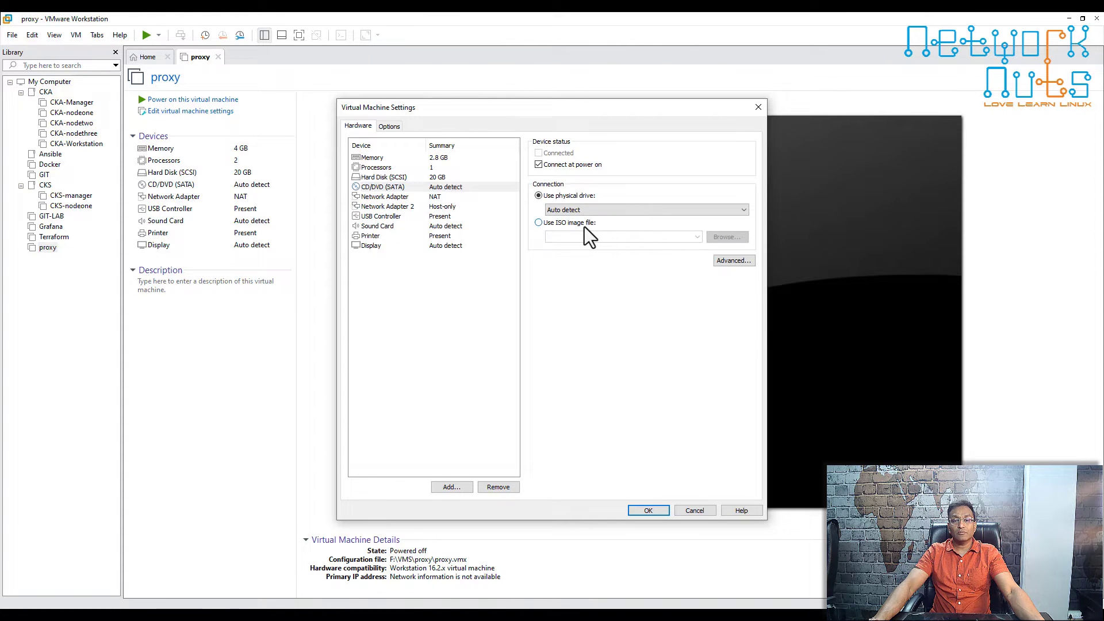
left_click(538, 223)
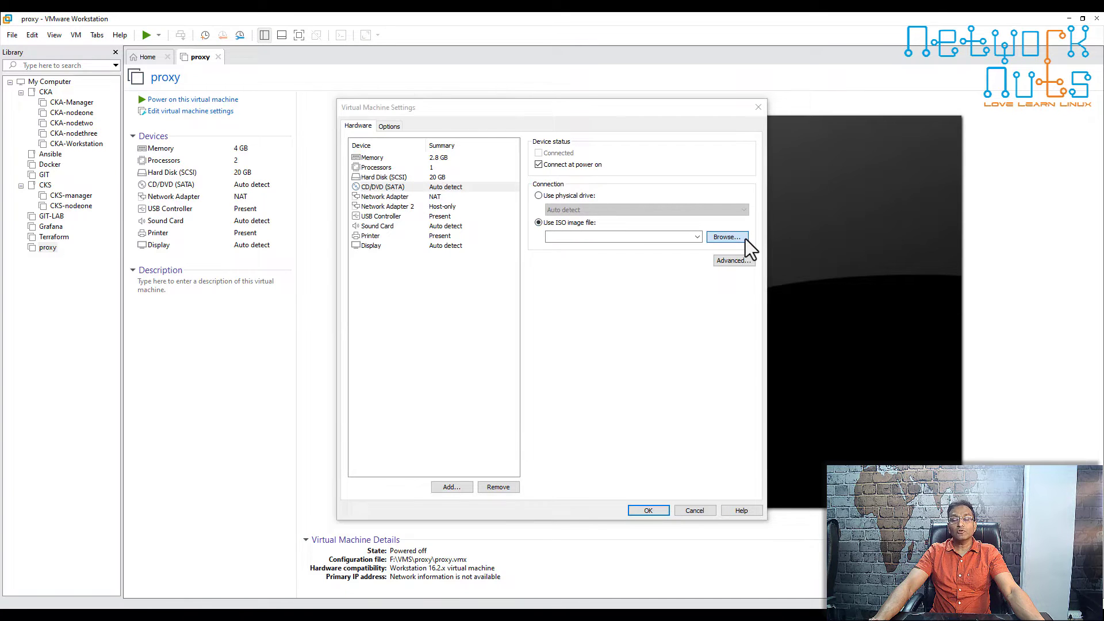
left_click(727, 237)
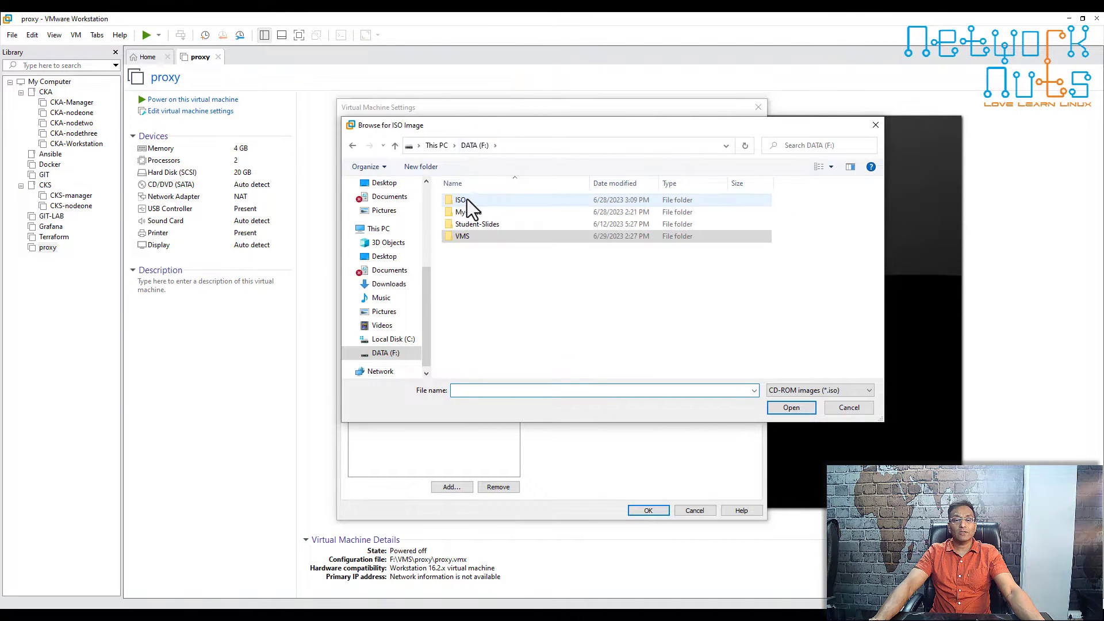
double_click(459, 199)
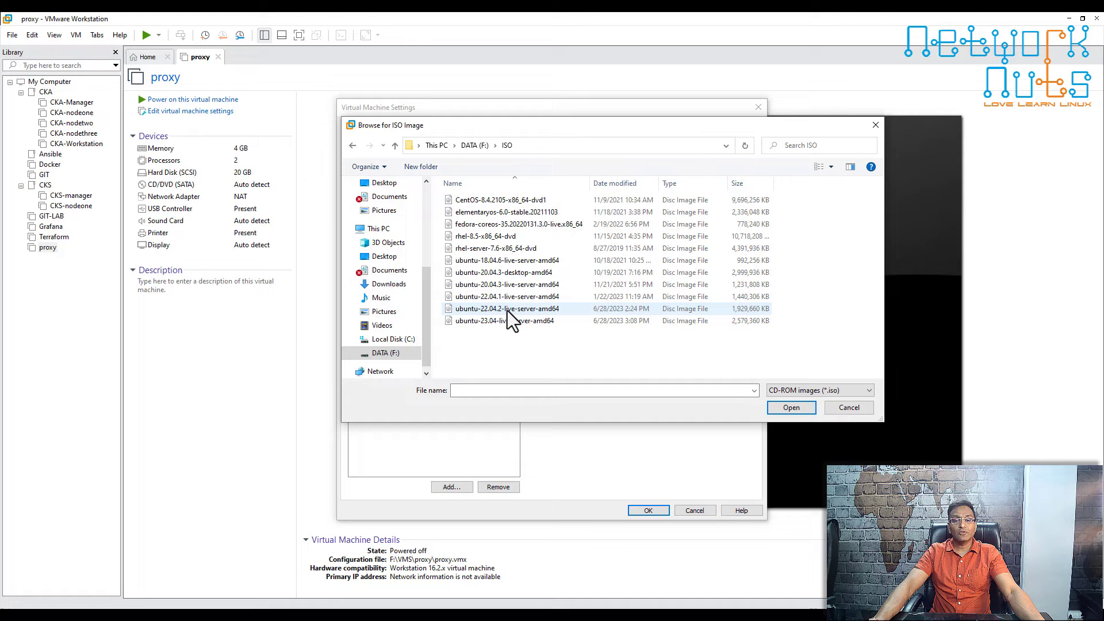
left_click(507, 308)
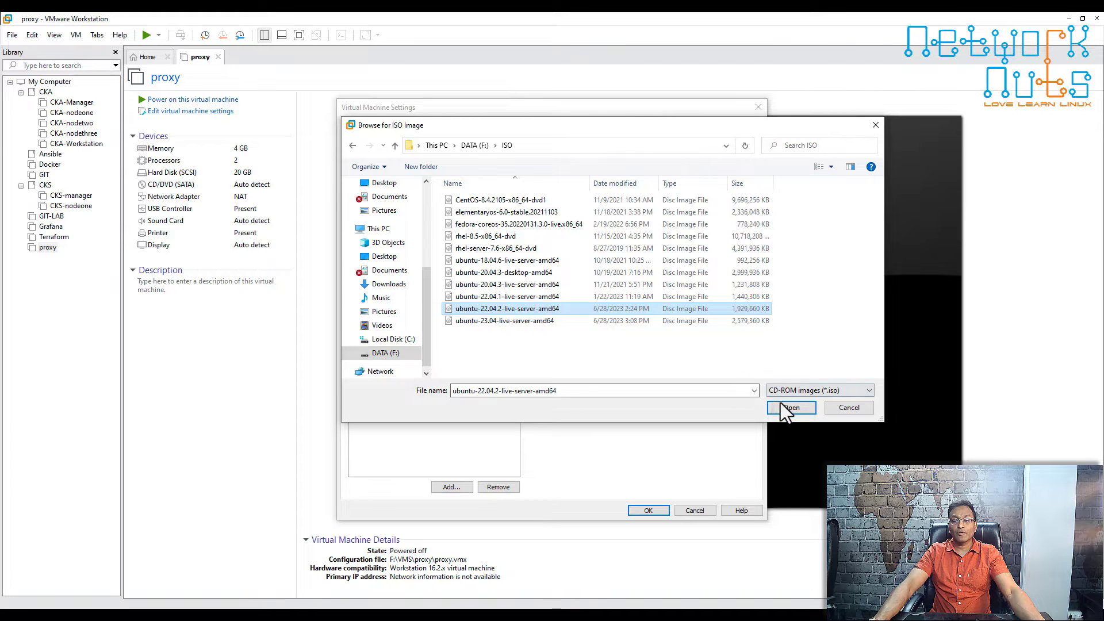
left_click(791, 408)
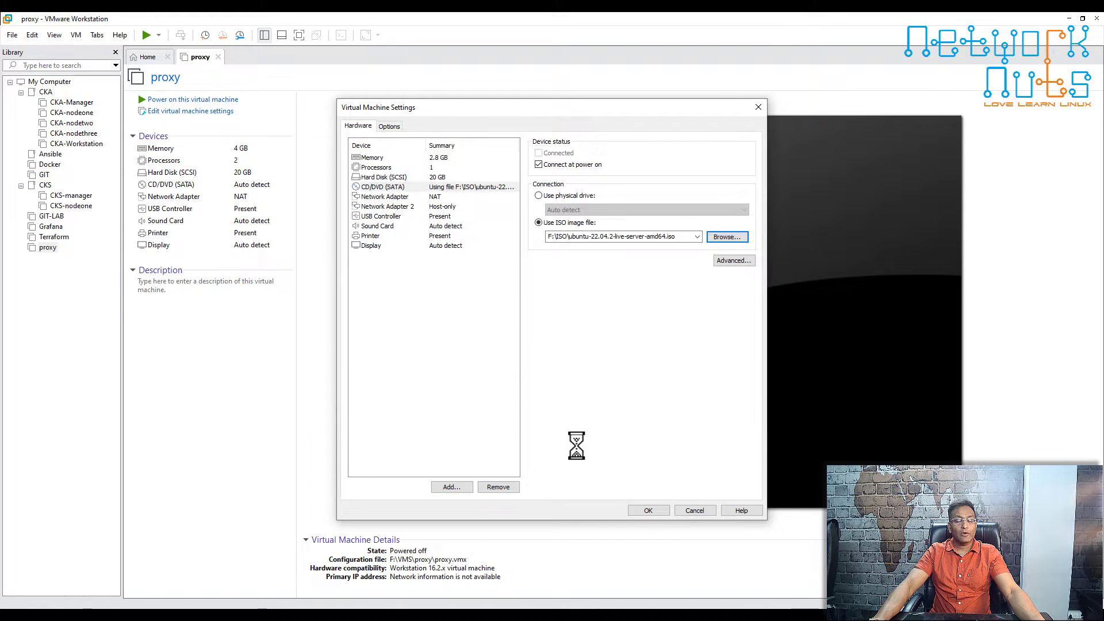
Save the proxy VM settings with OK and power the machine on.
left_click(648, 510)
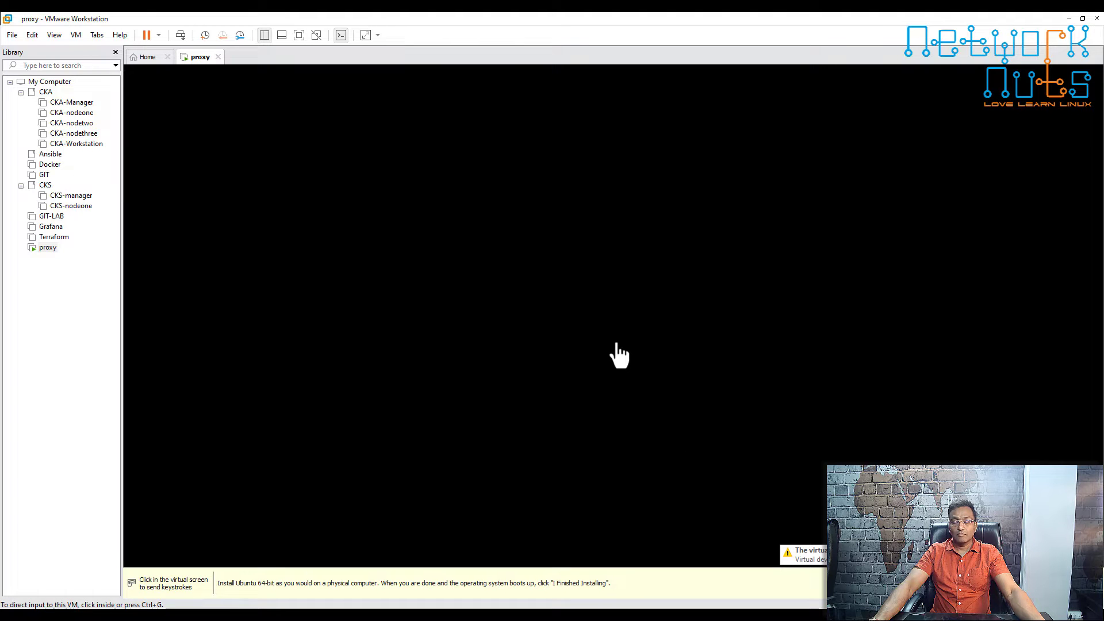
Focus the VM console and boot into the Ubuntu Server installer's update prompt.
left_click(619, 356)
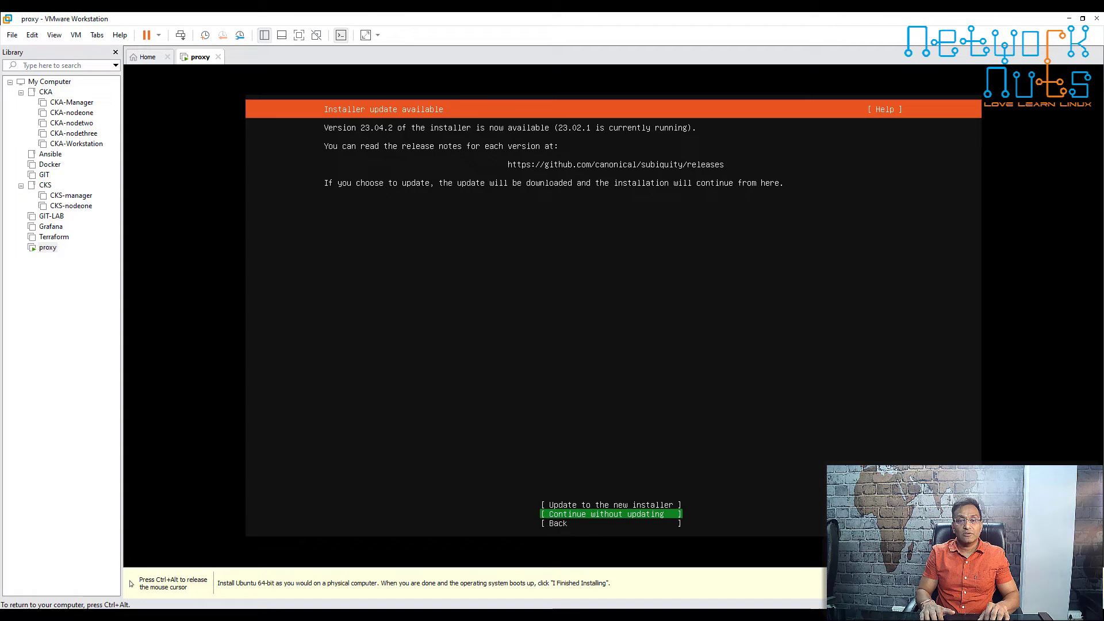
Skip the installer update with Continue without updating.
left_click(611, 505)
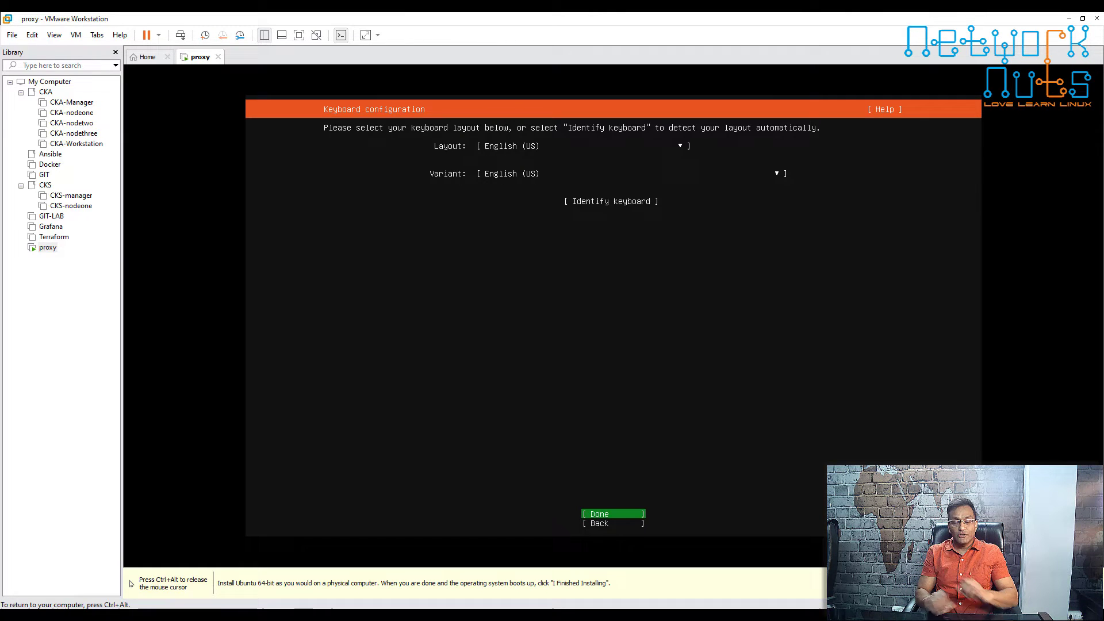
Accept the English (US) keyboard layout and the Ubuntu Server install type.
left_click(611, 514)
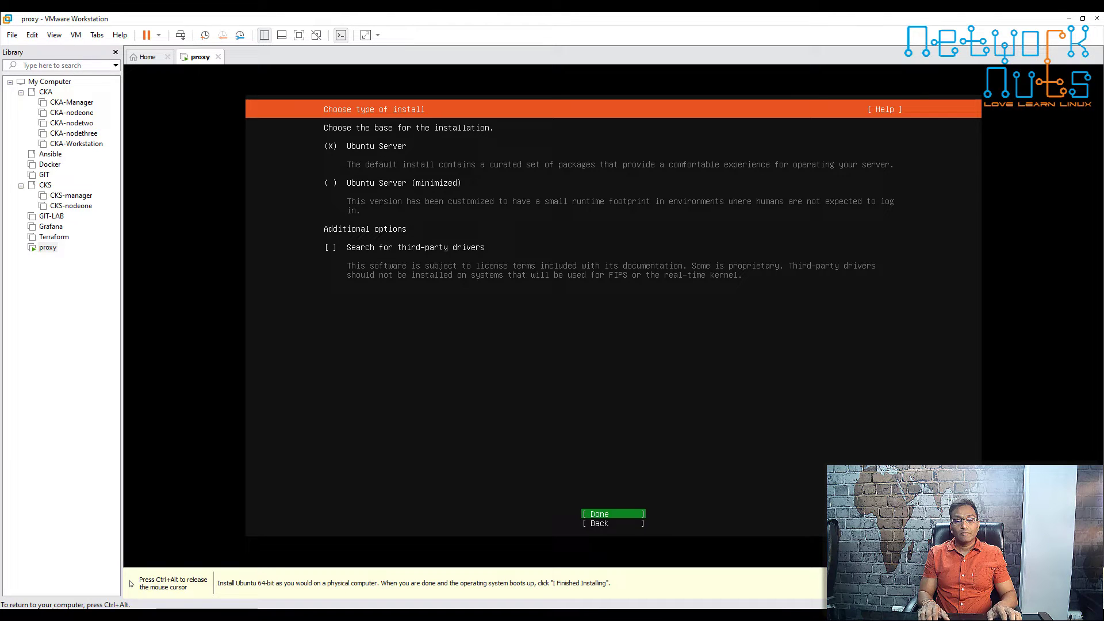
left_click(600, 513)
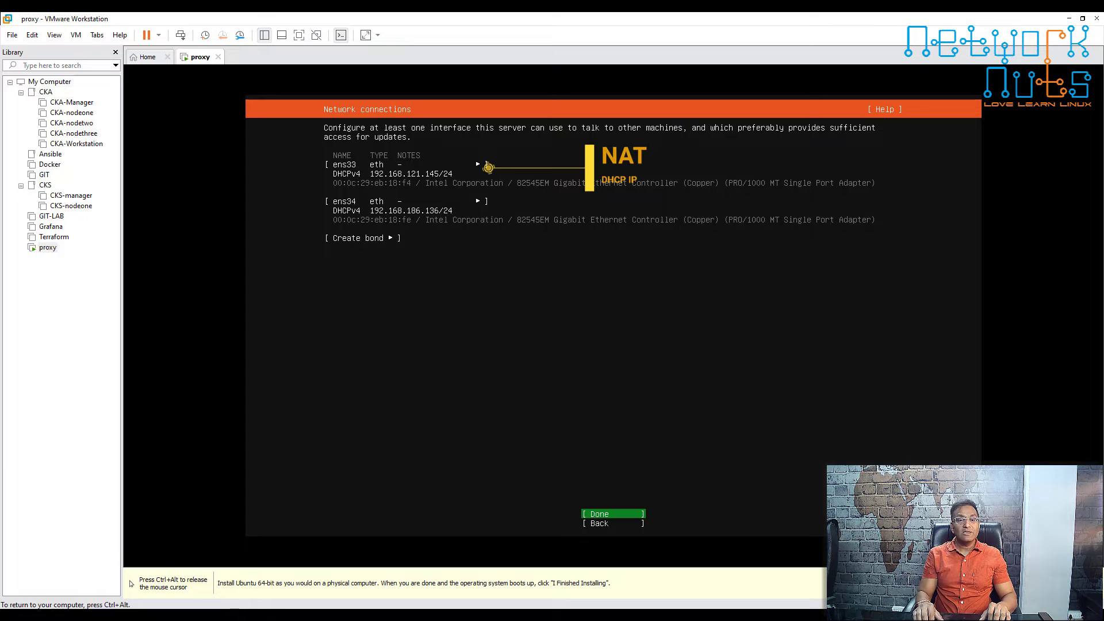
Set ens34 to manual IPv4 with subnet 10.0.0.0/8 and address 10.0.0.200, and save.
left_click(374, 200)
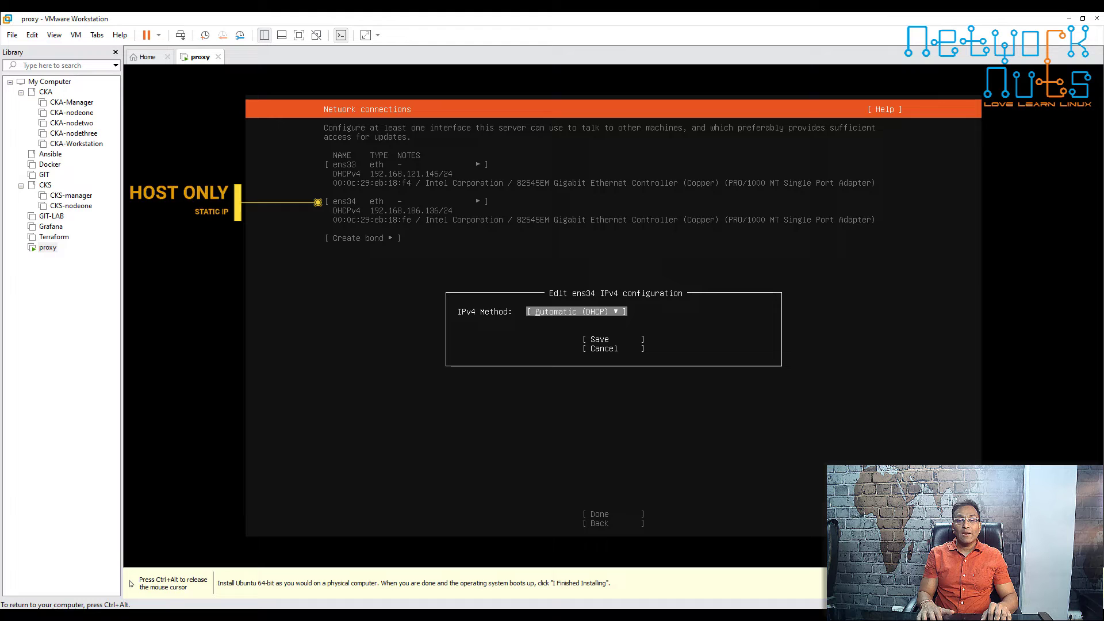
left_click(576, 311)
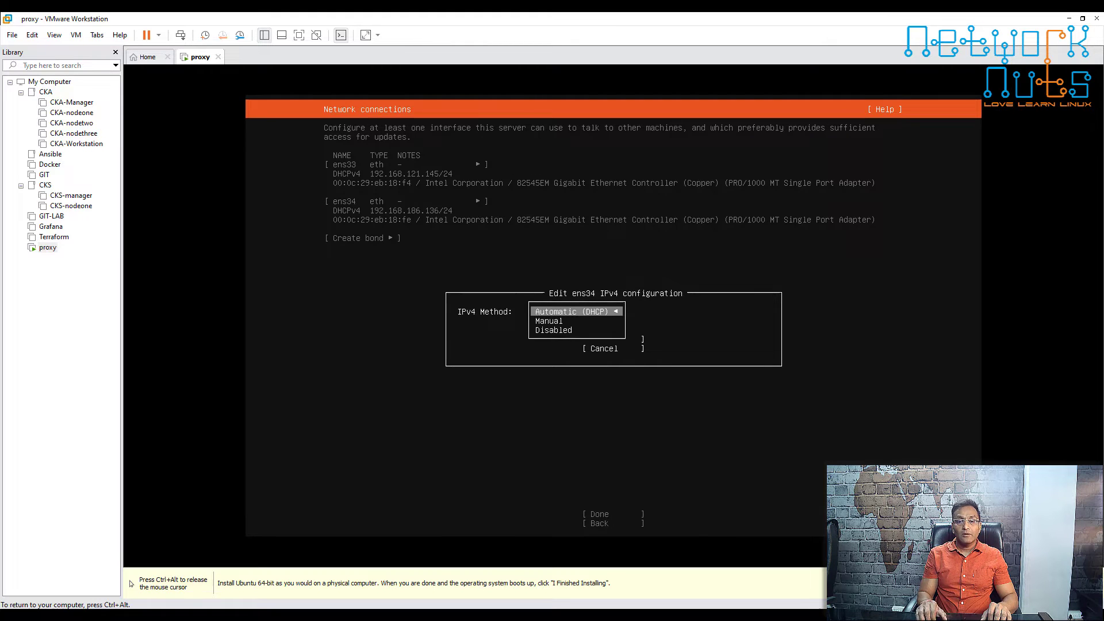
left_click(549, 320)
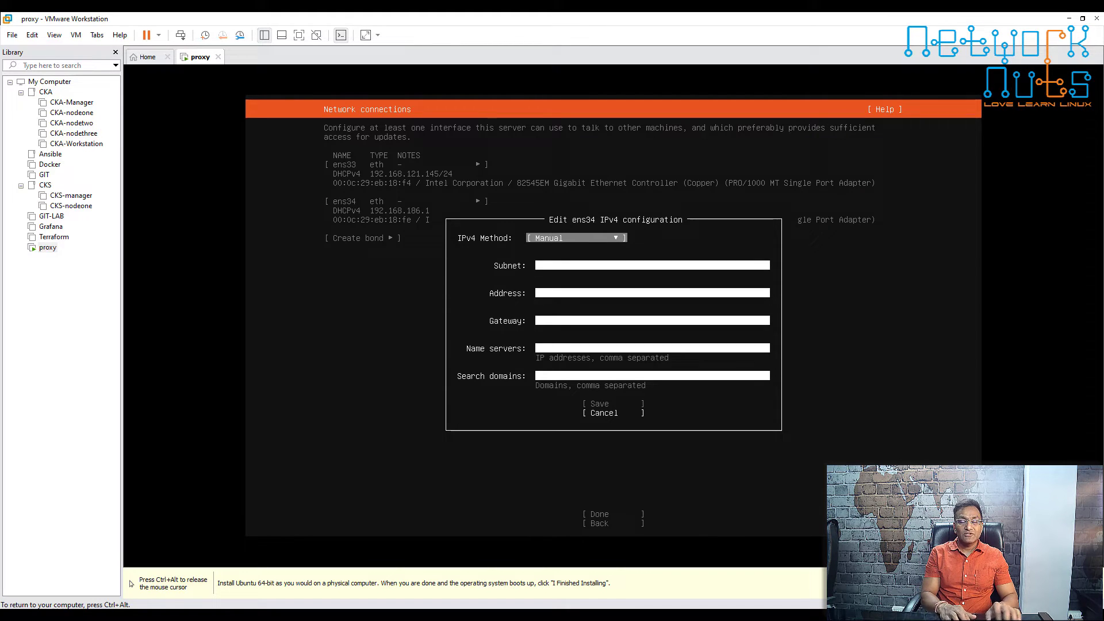
type("10.0.0.0/8")
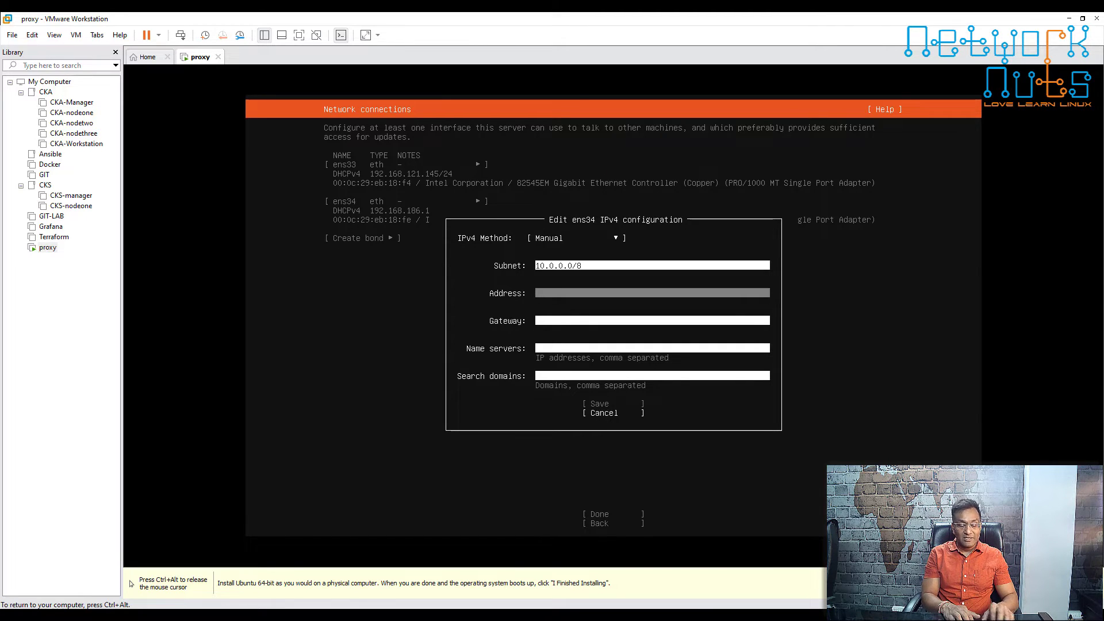
type("10.0.0.200")
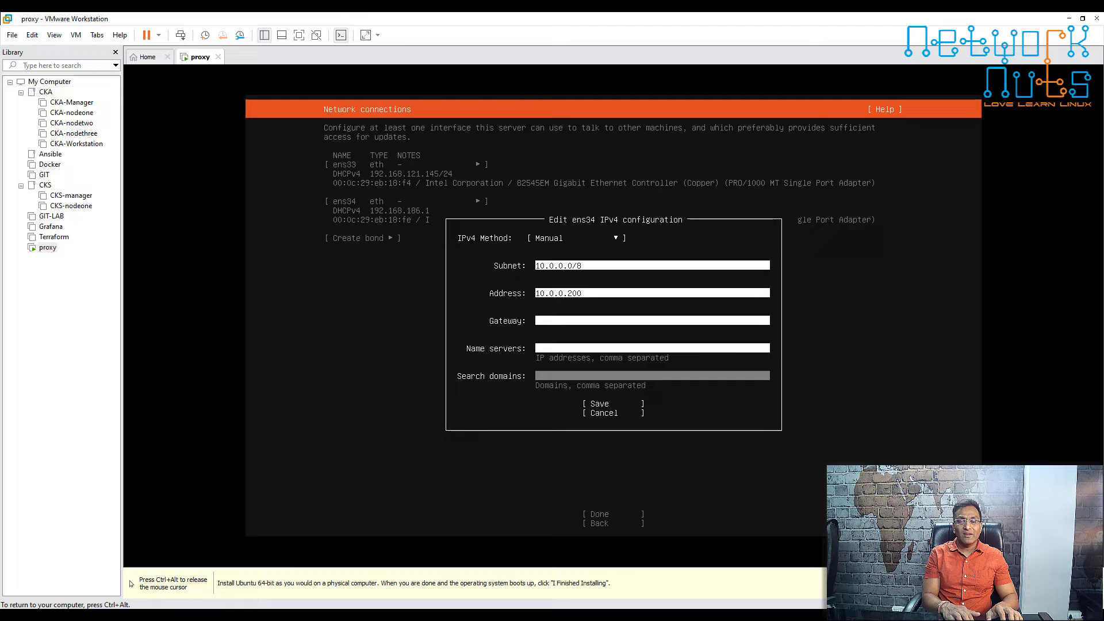
left_click(598, 403)
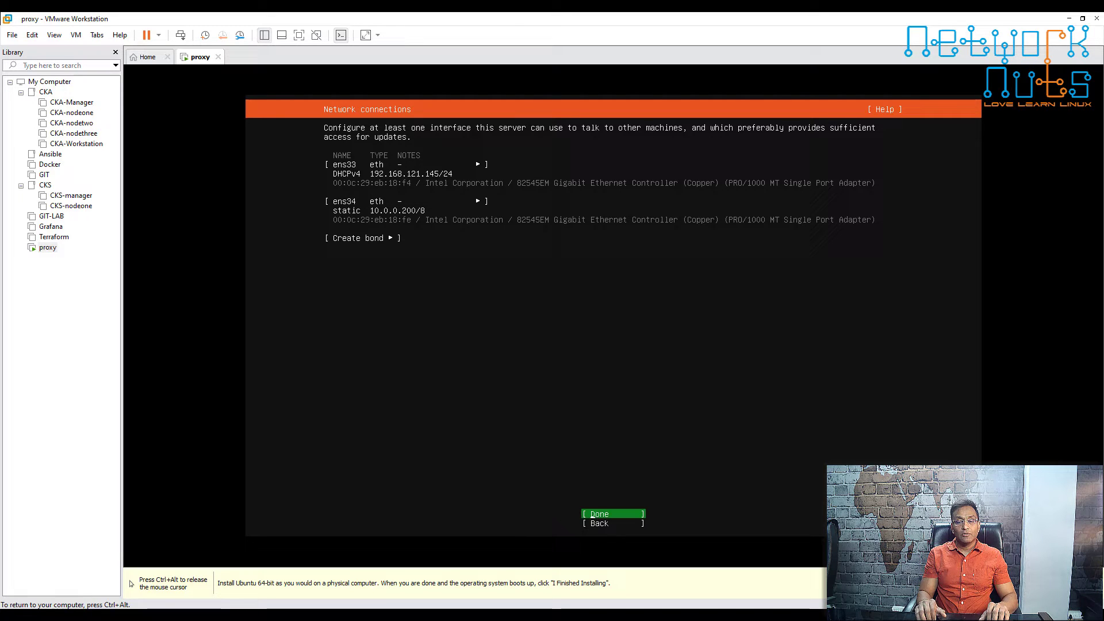
Accept the network connections and continue with the proxy address left blank.
left_click(613, 514)
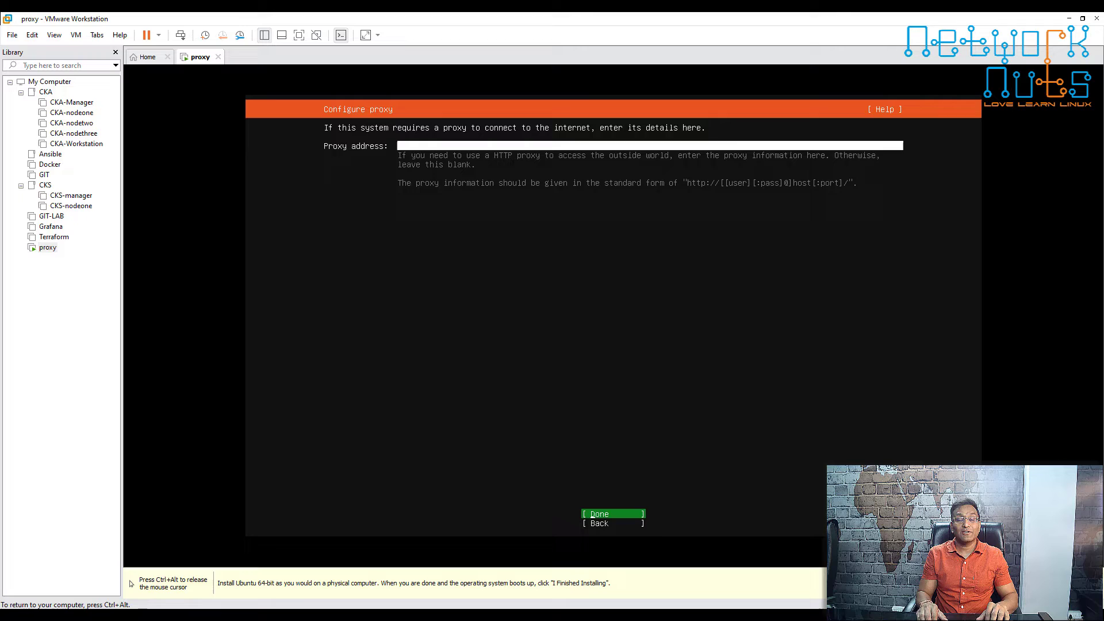
left_click(612, 513)
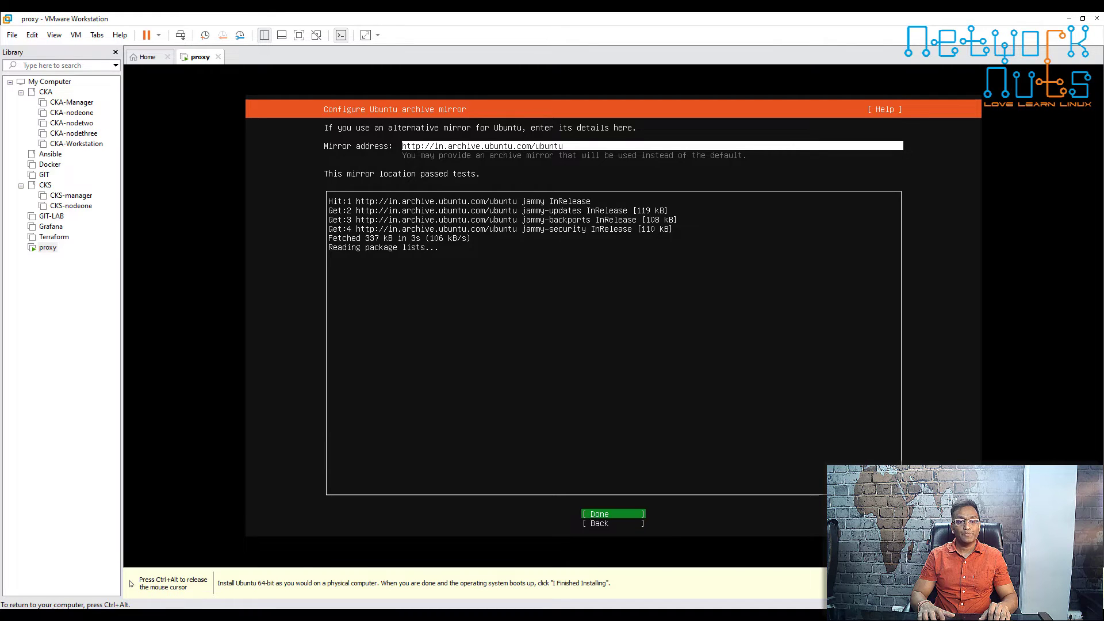
Keep the tested default in.archive.ubuntu.com mirror unchanged.
left_click(599, 513)
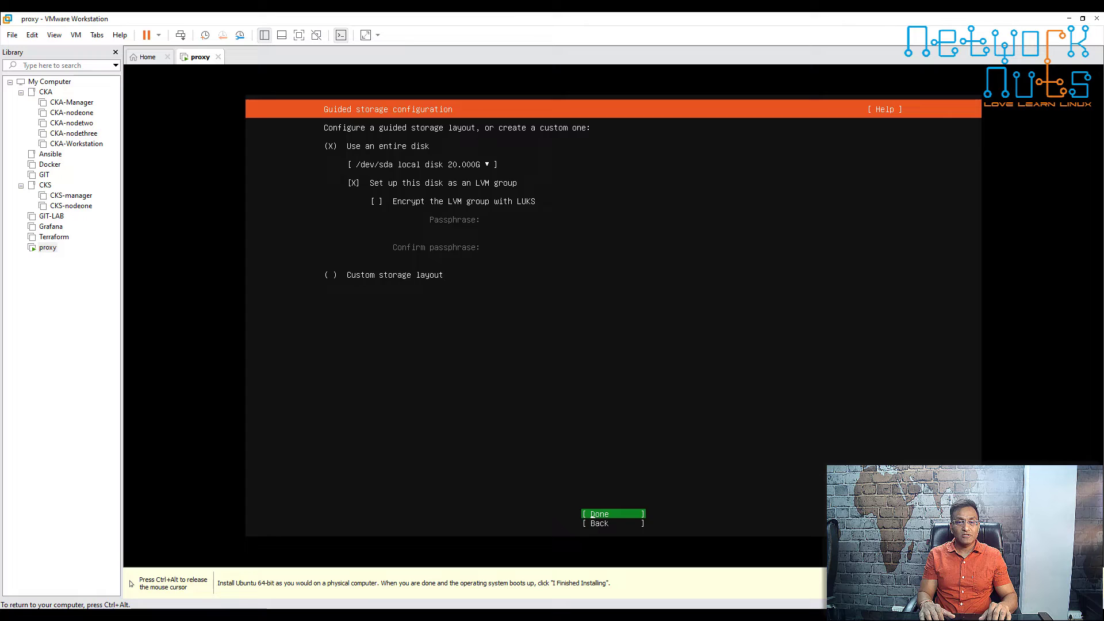
Accept the whole-disk LVM storage layout and confirm erasing the disk to start installing.
left_click(612, 514)
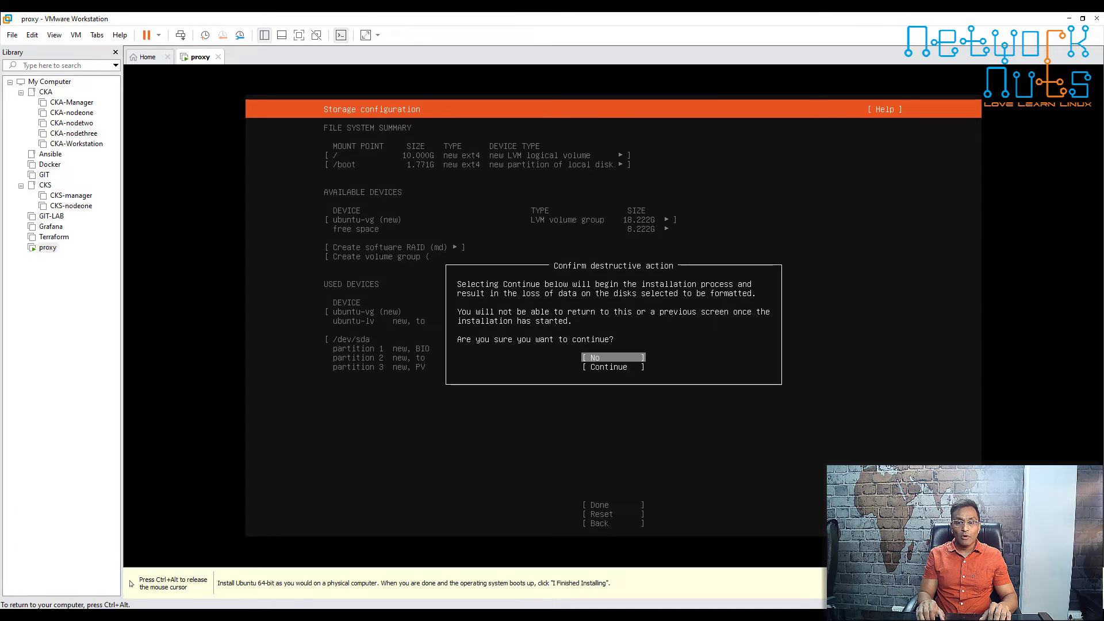
left_click(609, 366)
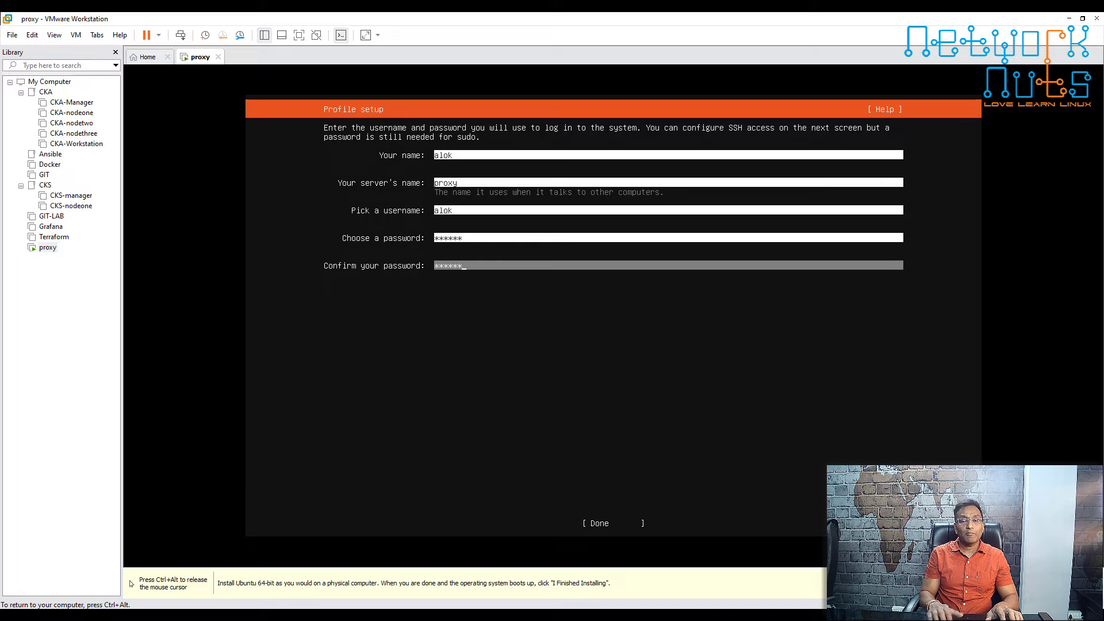
Save the profile details, skip Ubuntu Pro, and enable the OpenSSH server.
left_click(599, 523)
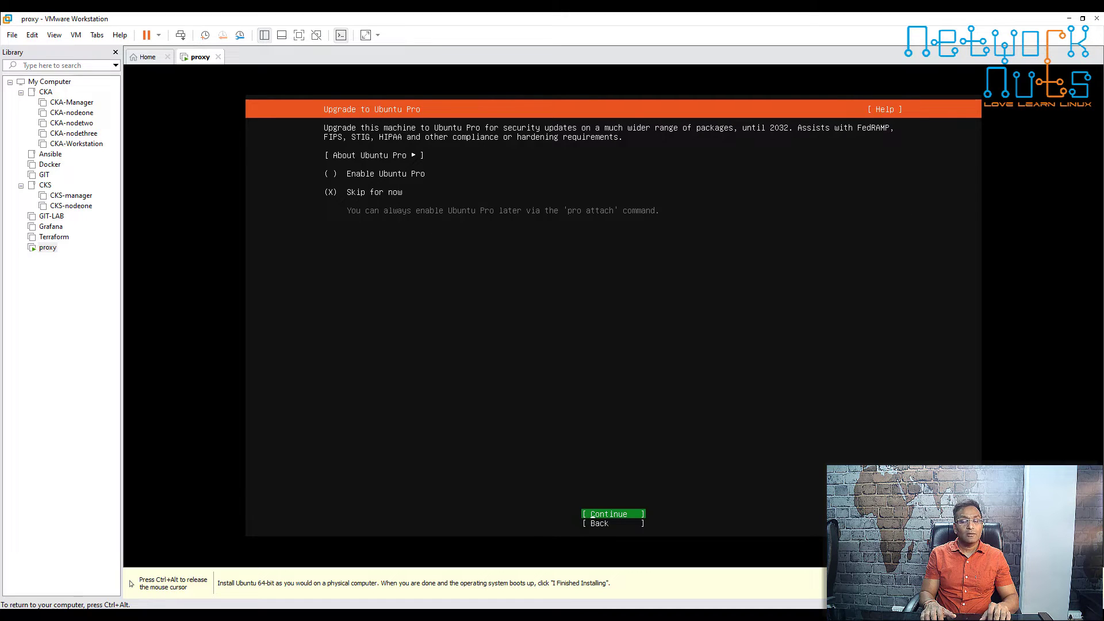
left_click(609, 513)
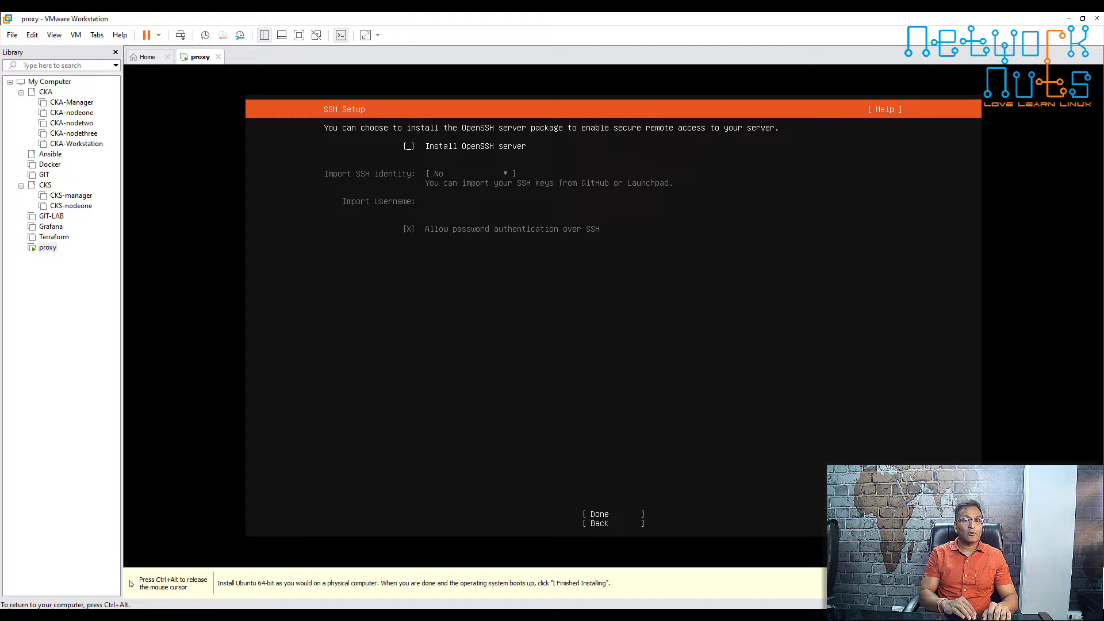
left_click(408, 146)
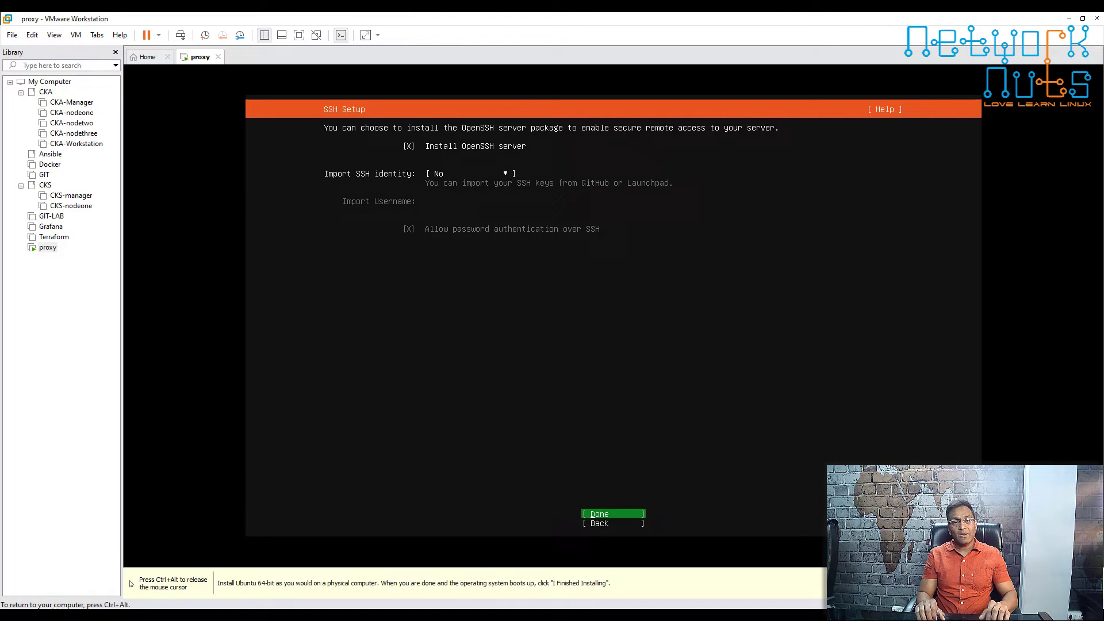
left_click(599, 513)
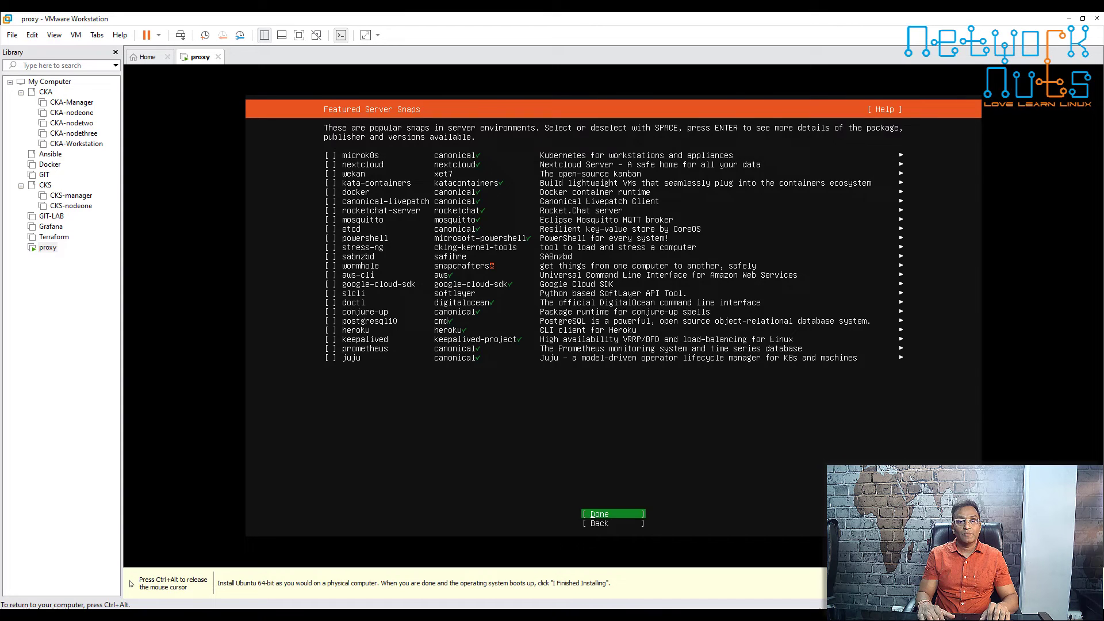
Continue with no featured snaps and reboot once installation completes.
left_click(612, 514)
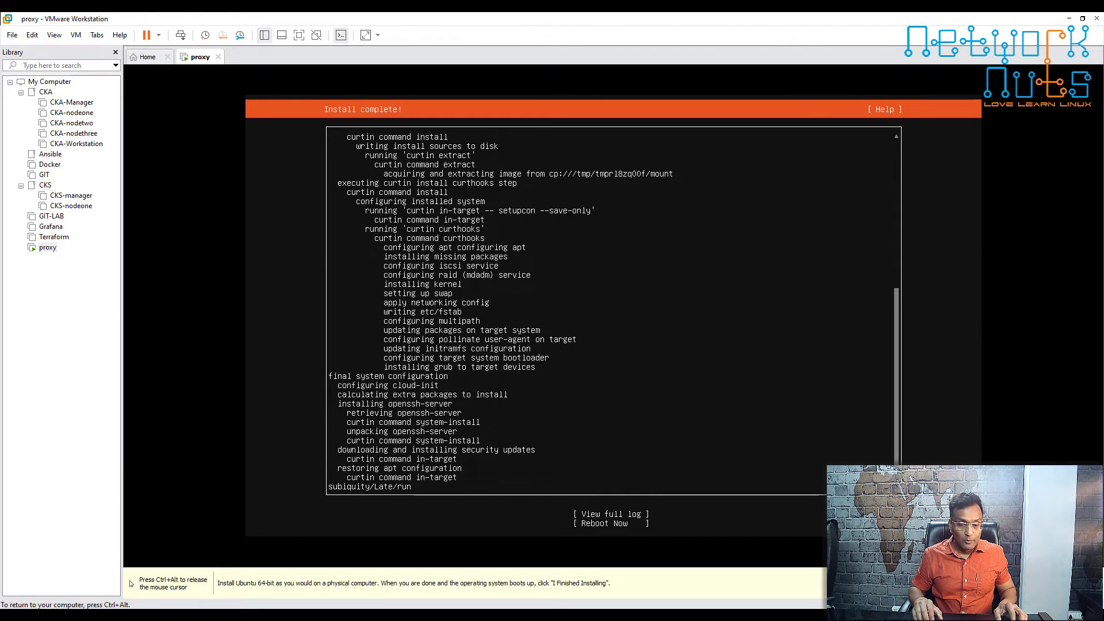
left_click(603, 524)
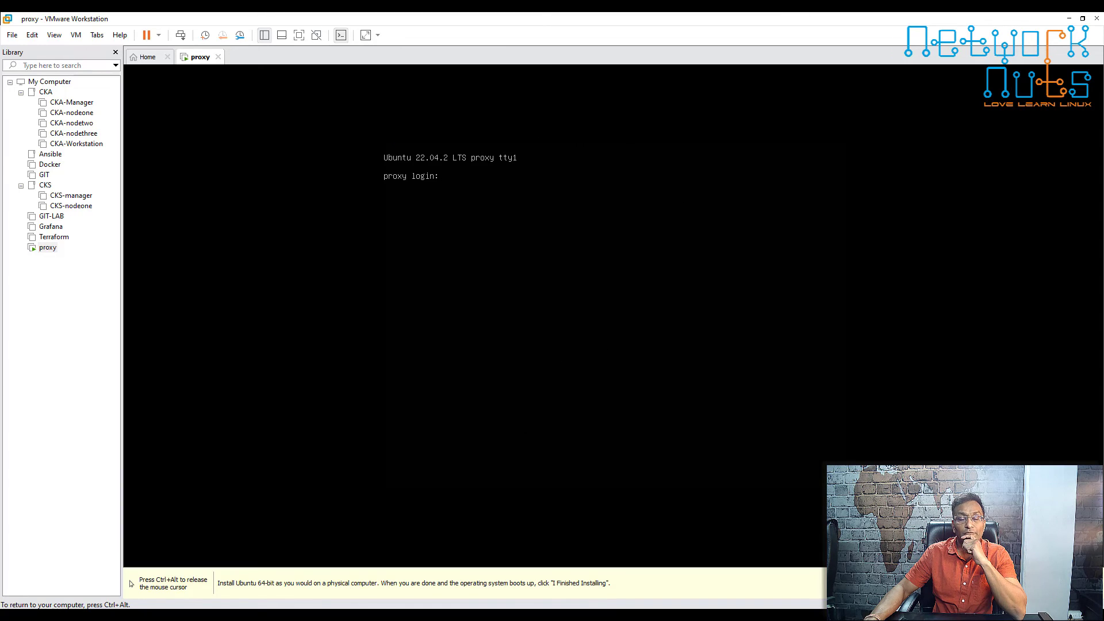
Log in as alok and run 'ip a s' to list the interface addresses.
type("alok")
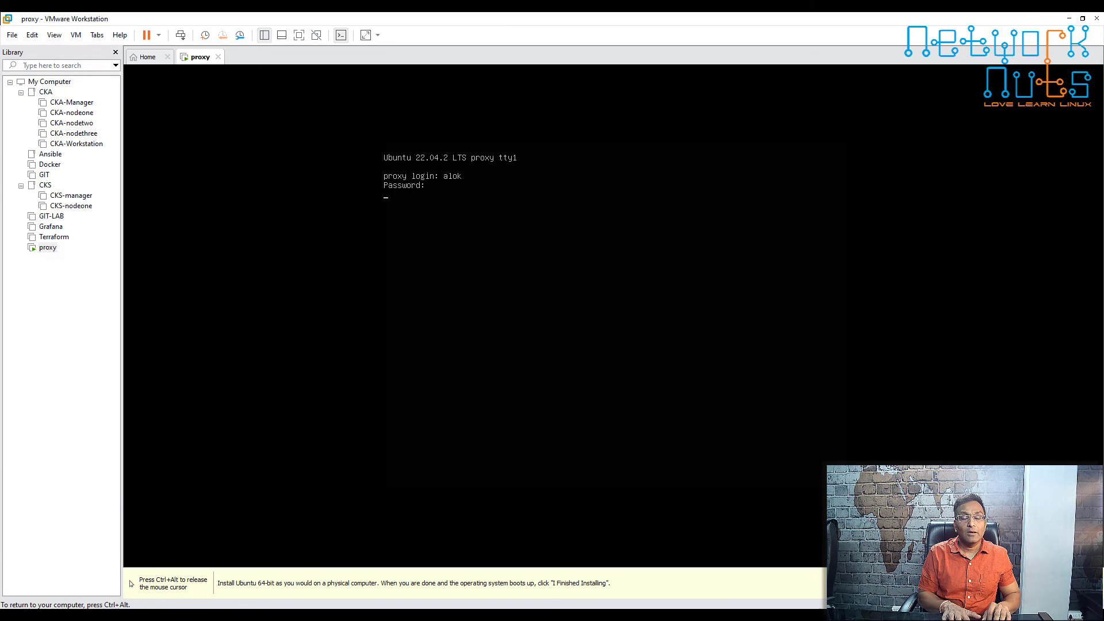
type("ip a s")
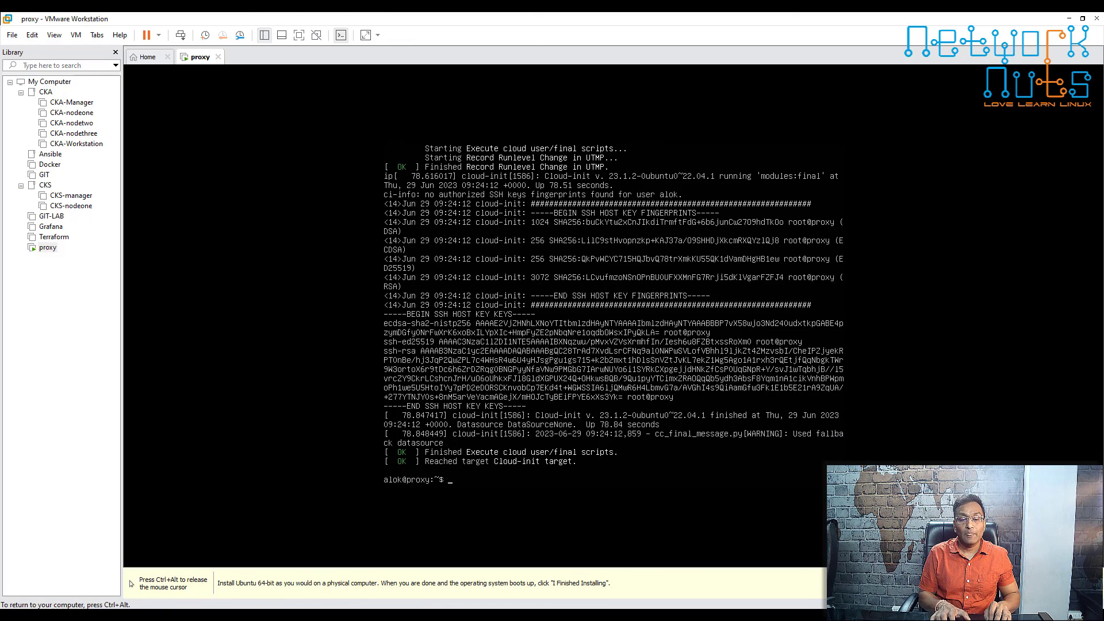
type("ip as")
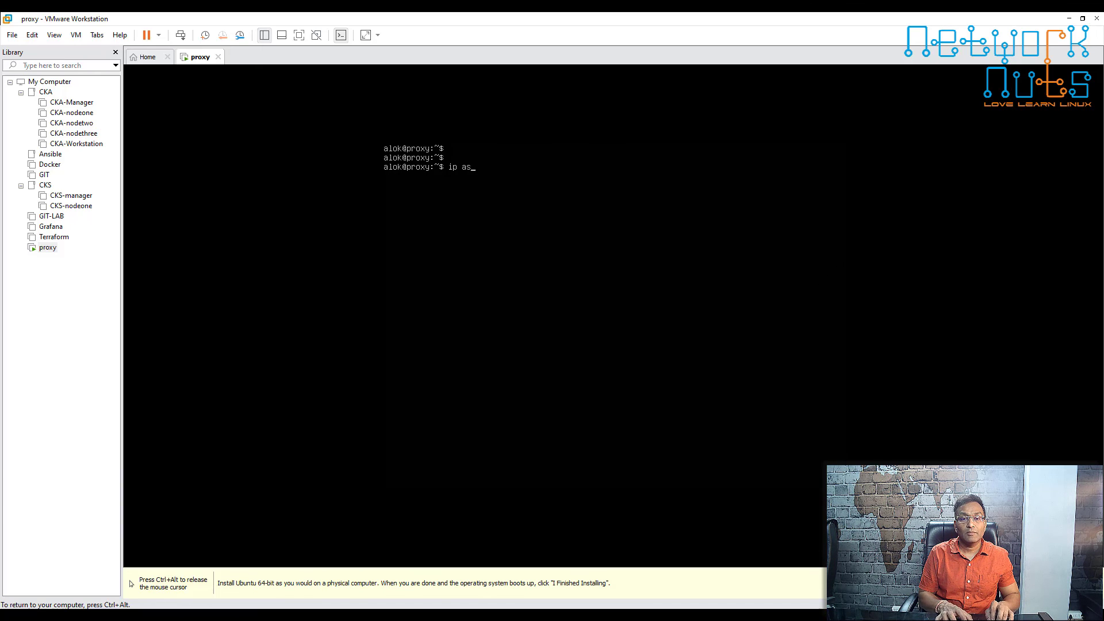
type("ip a s")
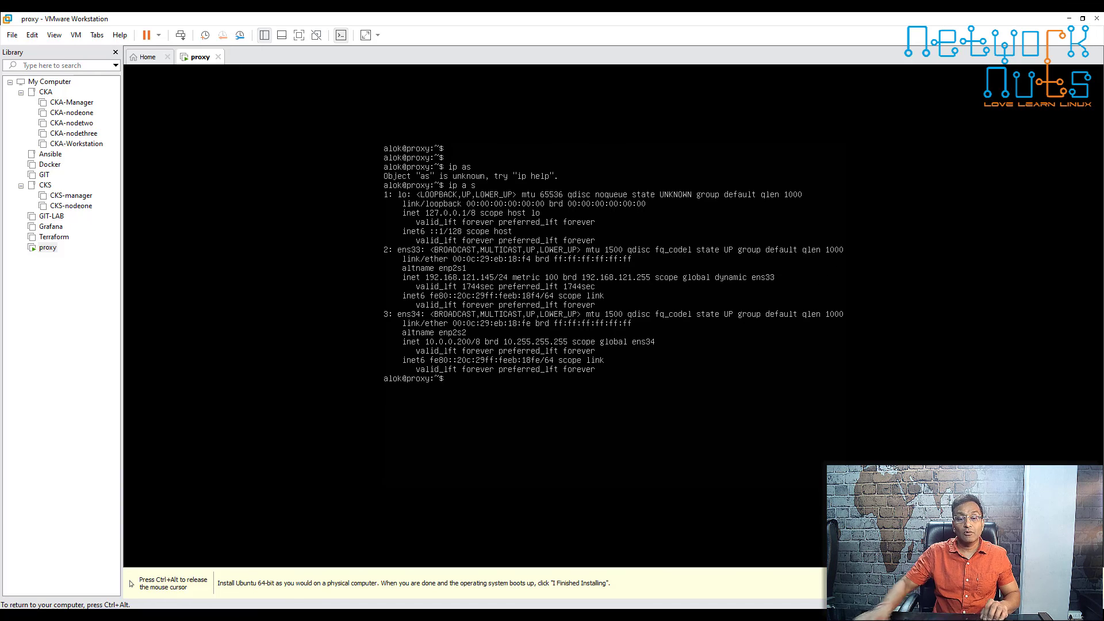